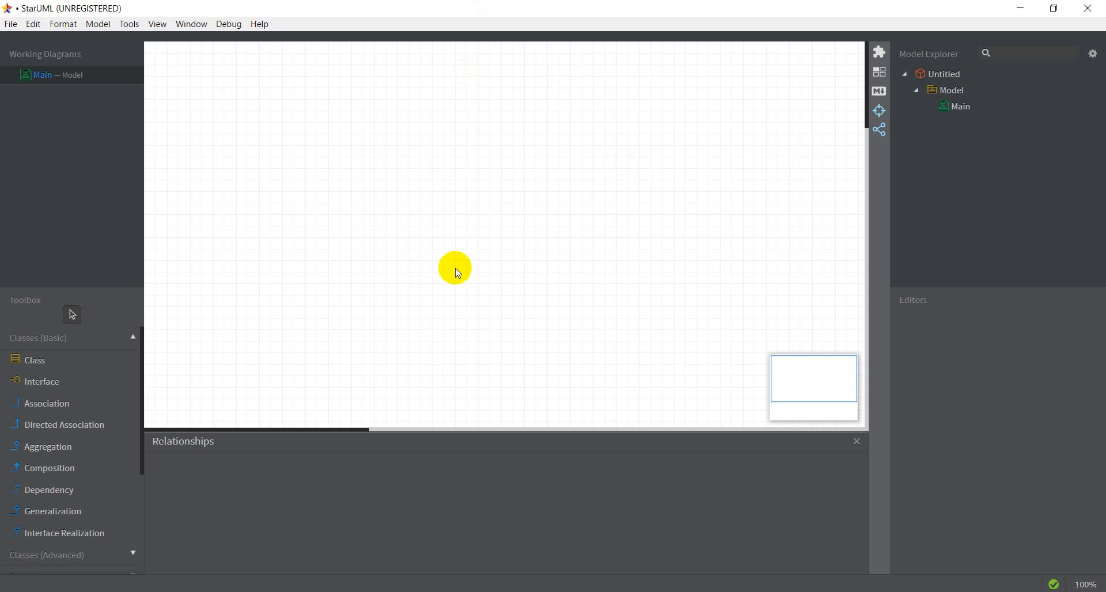
mouse_move(180, 251)
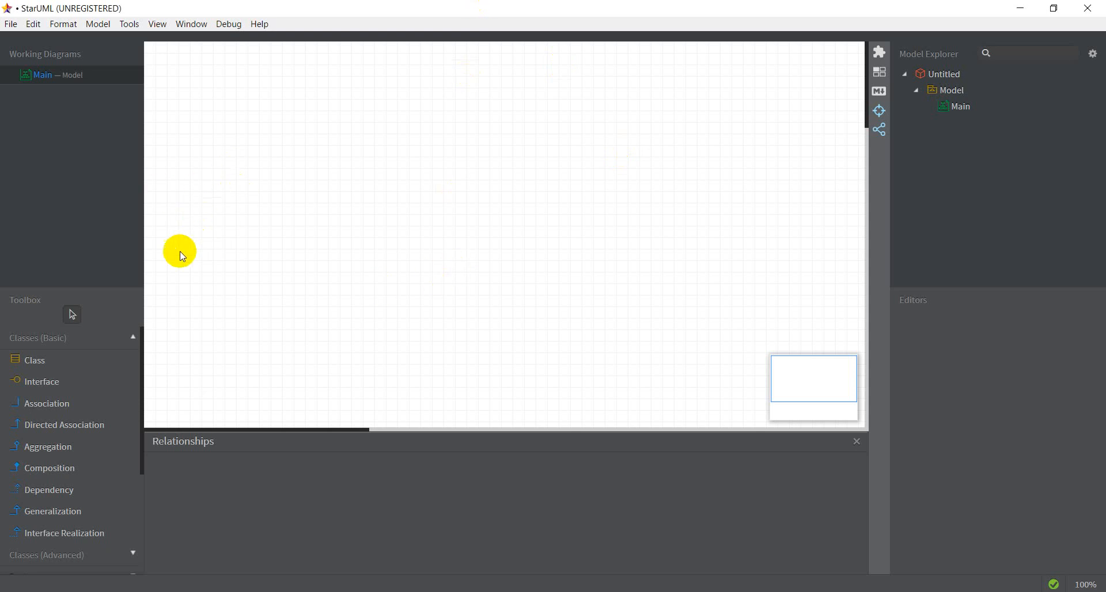
mouse_move(357, 157)
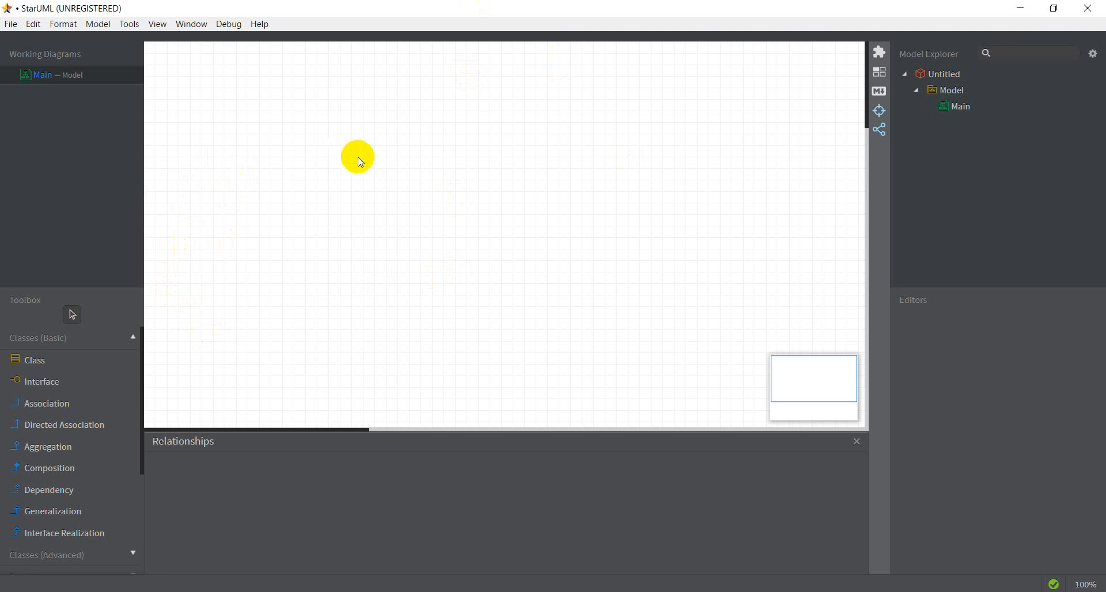
mouse_move(219, 84)
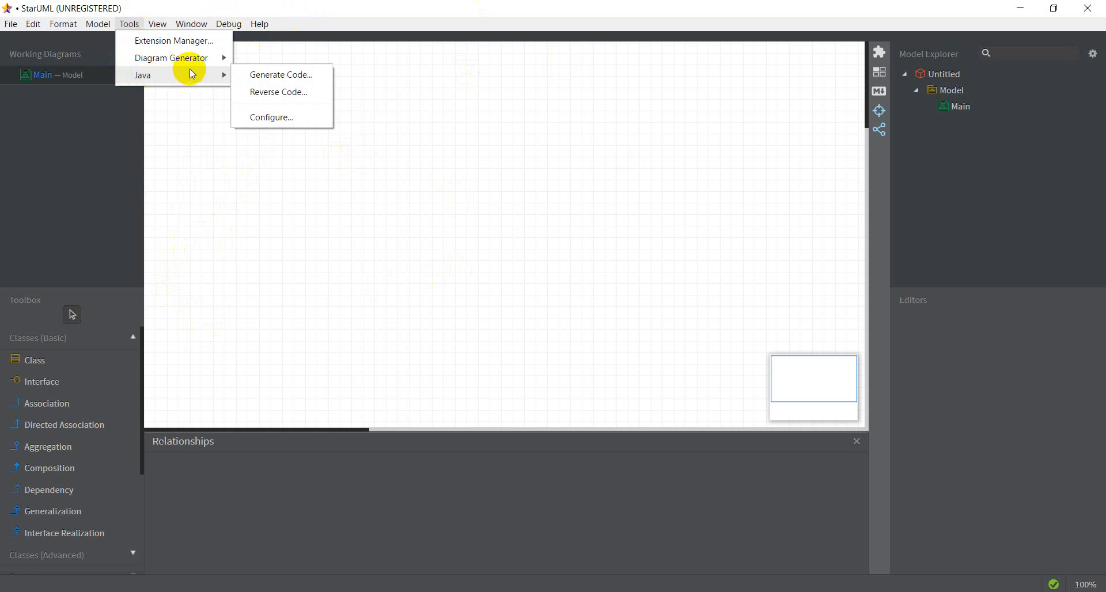
mouse_move(275, 96)
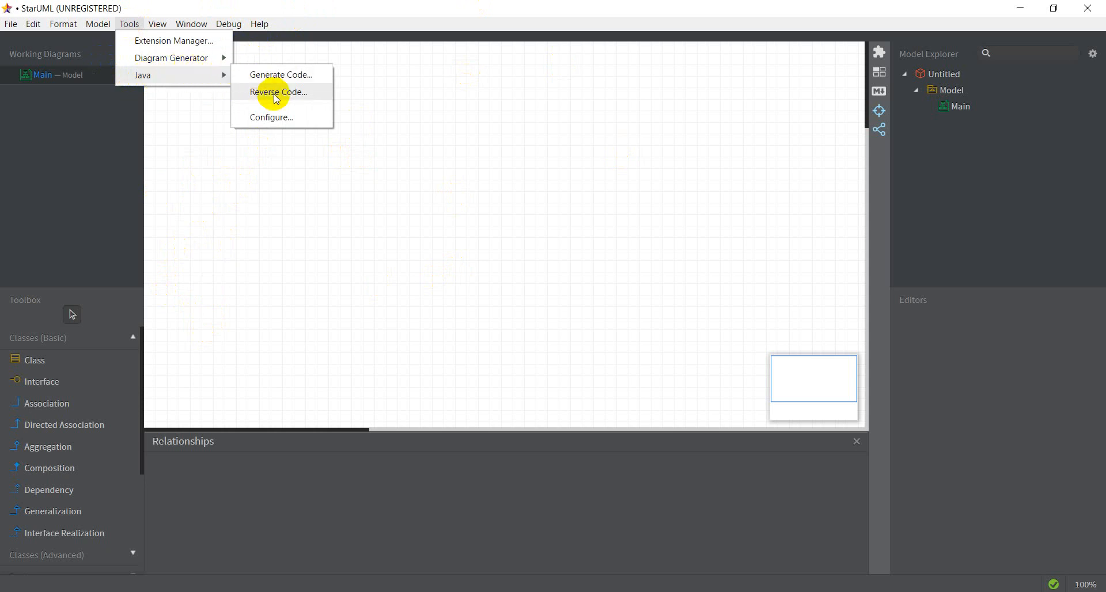
- Reverse-engineer Java code from the tutorials Model folder into a JavaReverse package
click(278, 92)
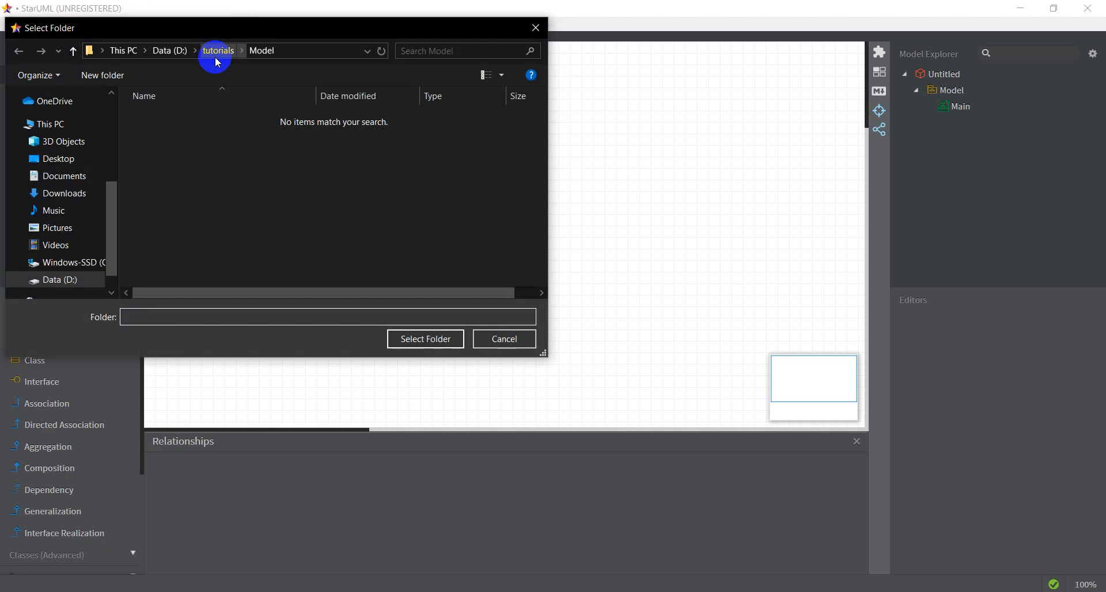
click(218, 50)
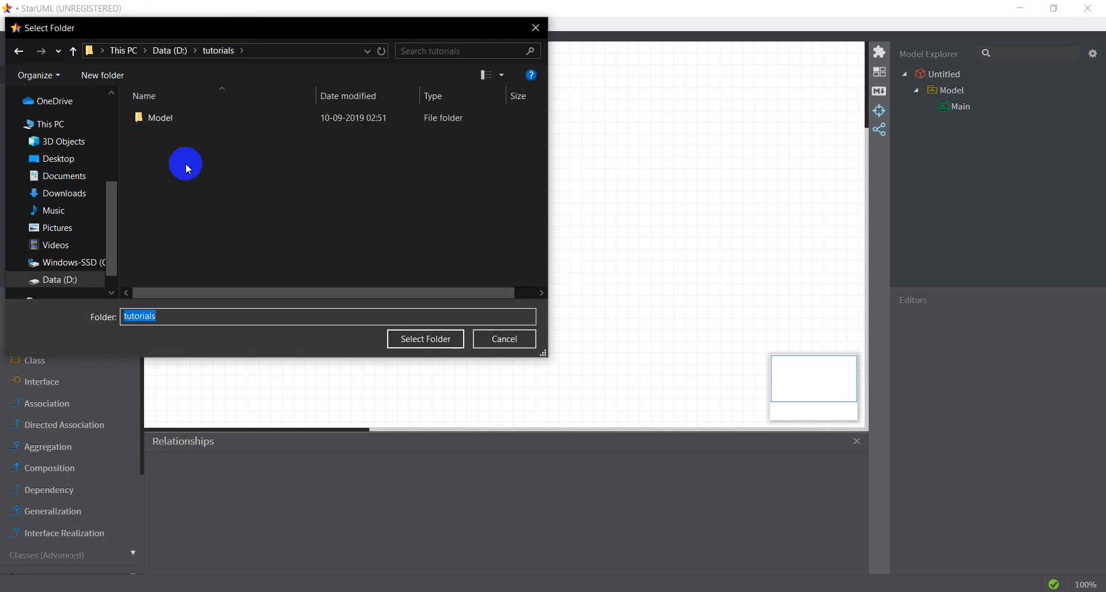
click(160, 118)
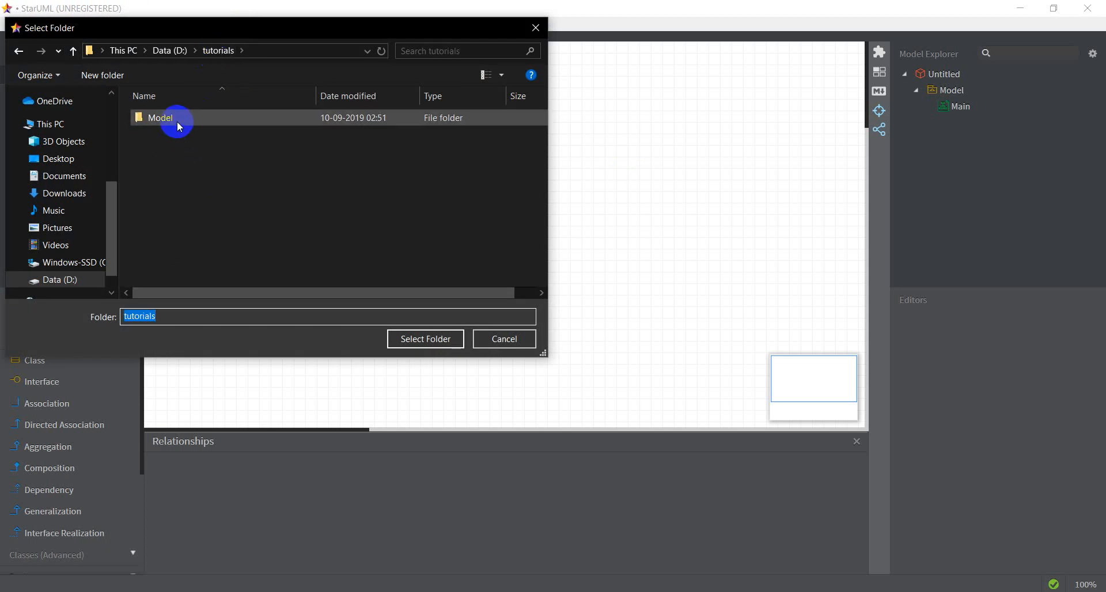
click(160, 118)
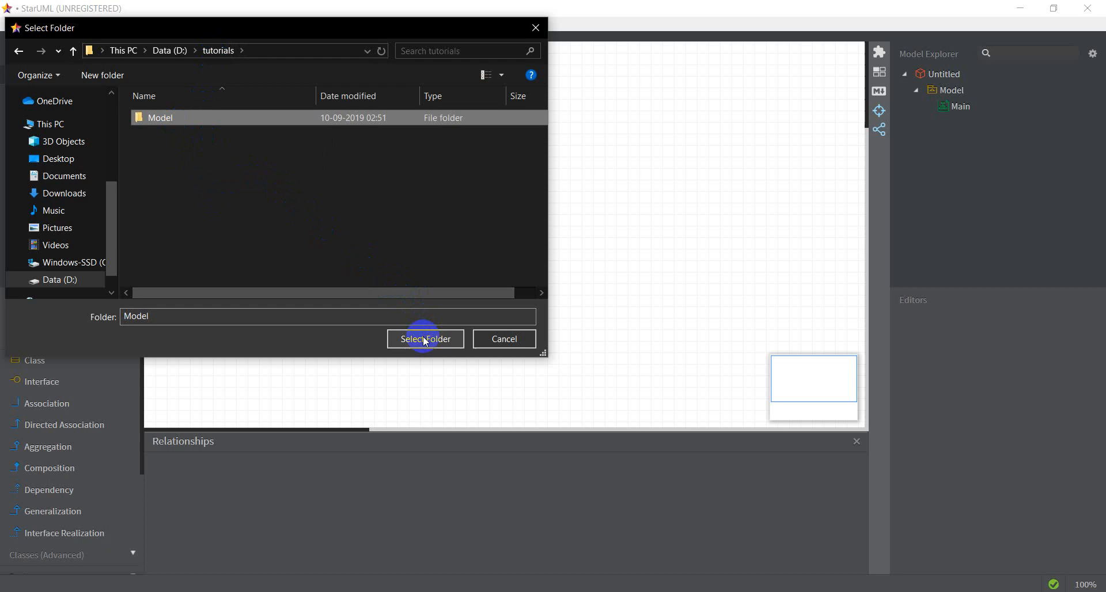
click(426, 339)
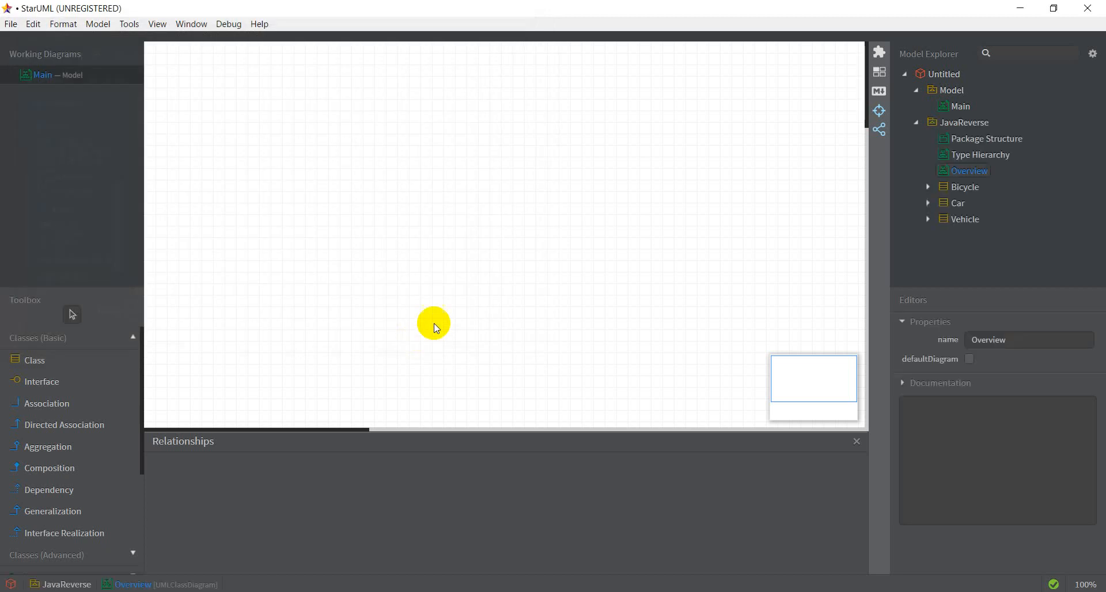
- View the JavaReverse Type Hierarchy and Overview diagrams, then return to Package Structure
click(964, 122)
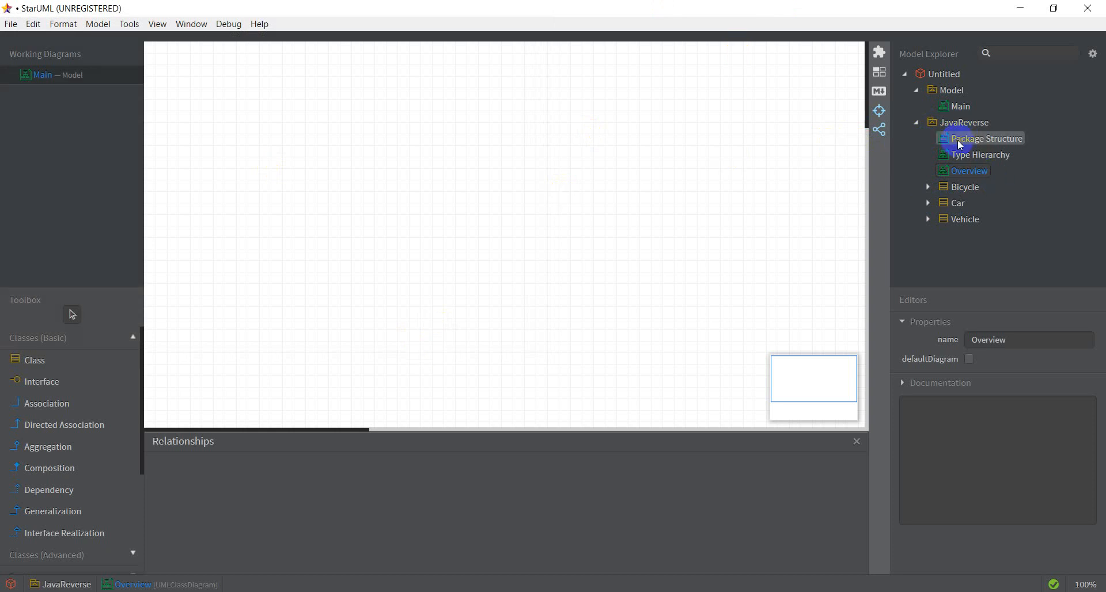
double_click(981, 154)
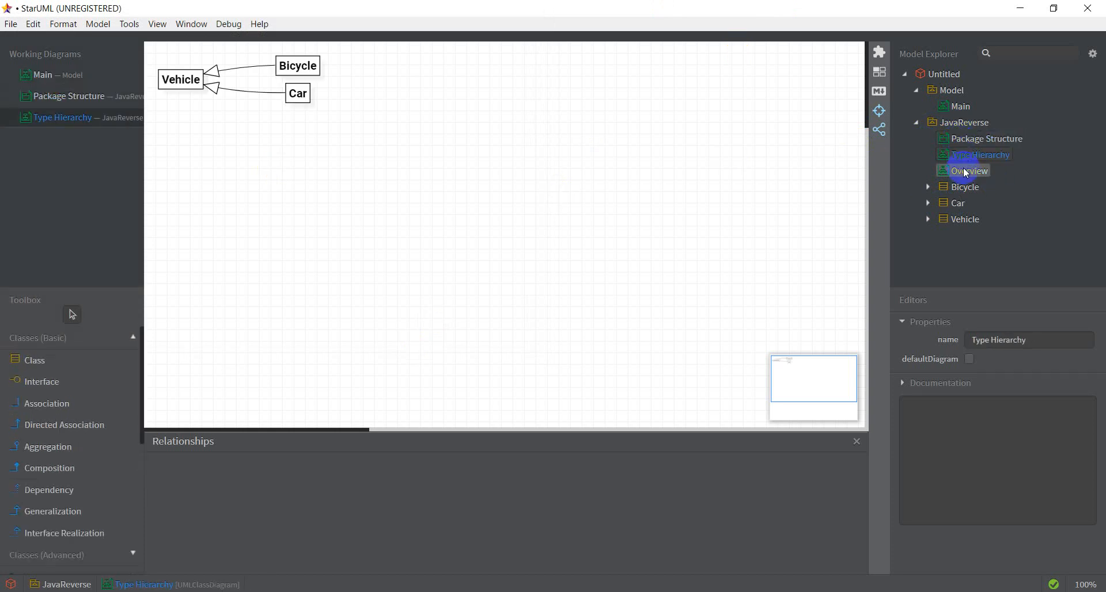
double_click(969, 171)
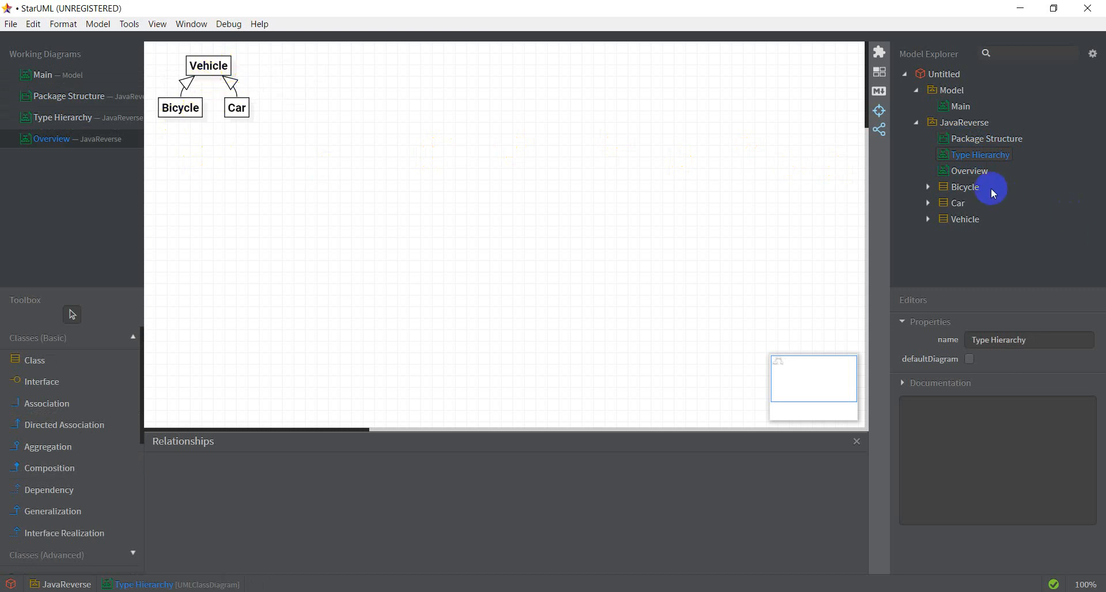
click(969, 171)
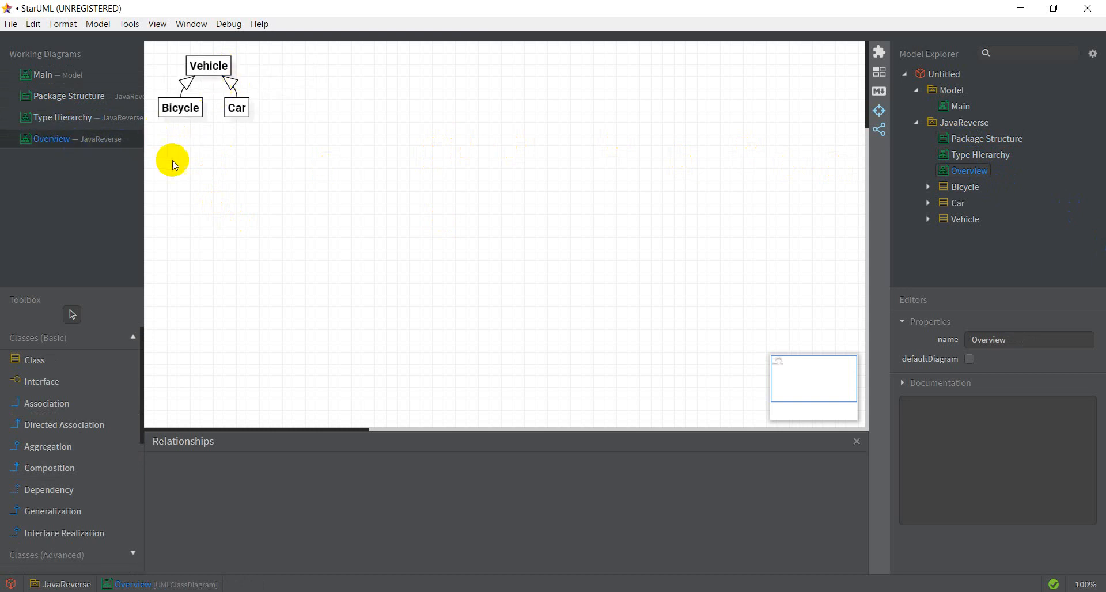
mouse_move(387, 6)
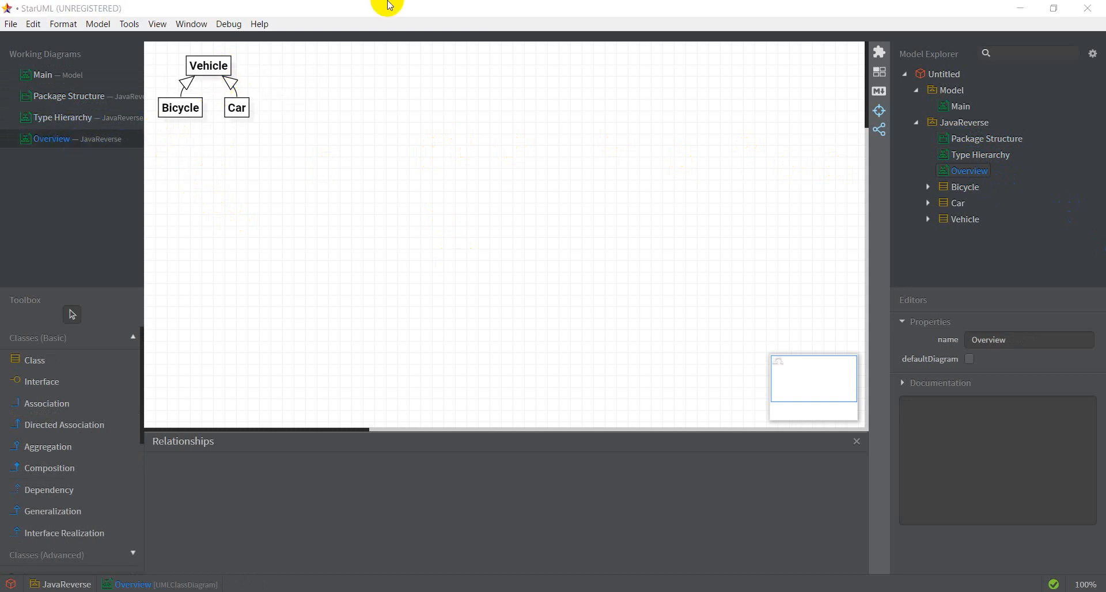
mouse_move(338, 131)
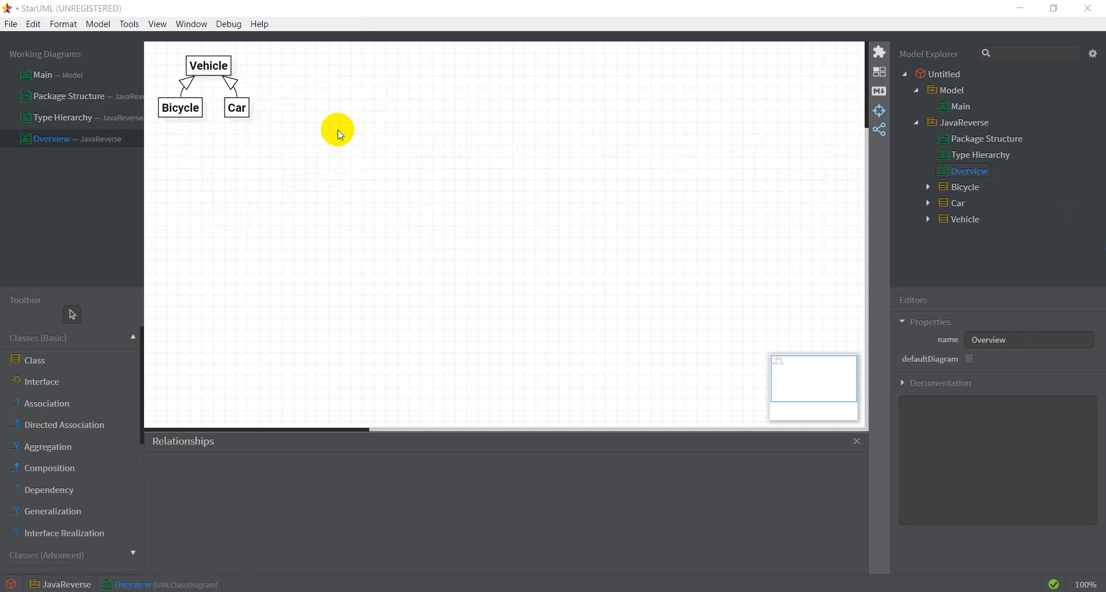
mouse_move(172, 139)
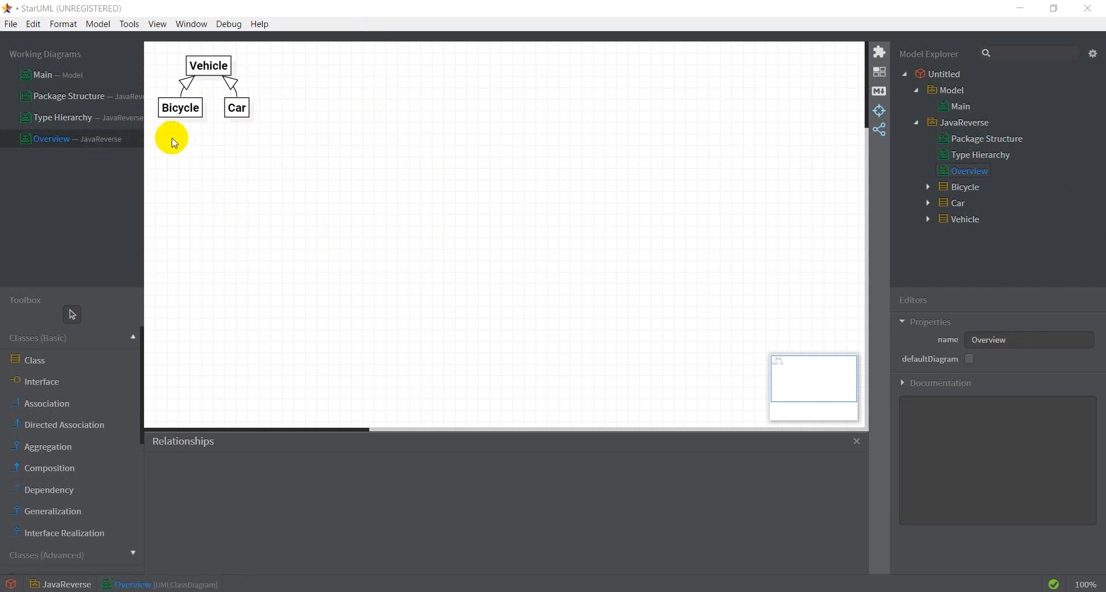
mouse_move(74, 105)
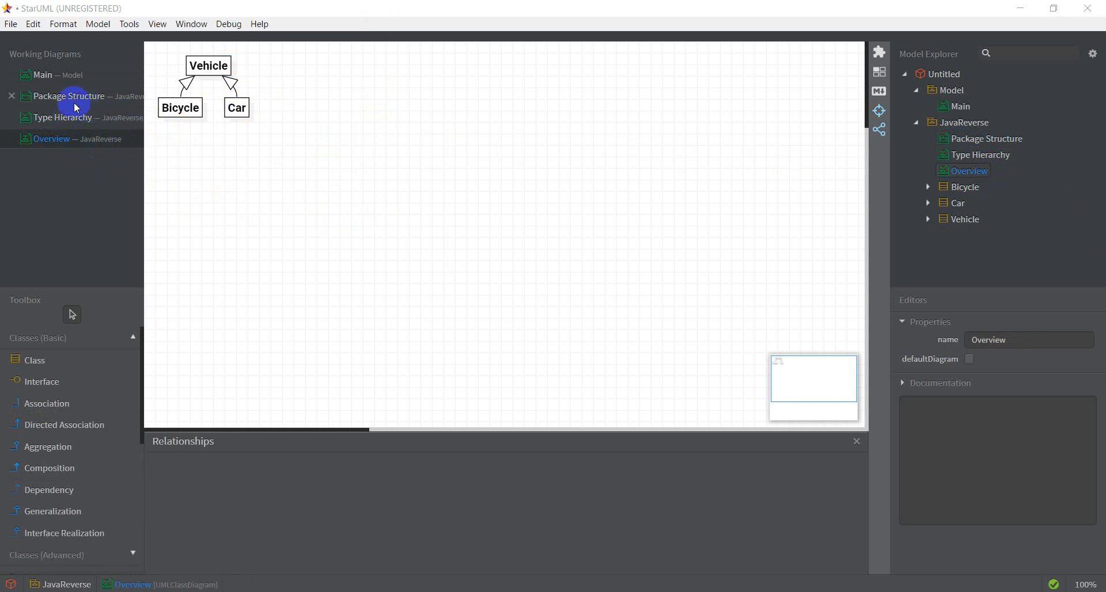
click(68, 95)
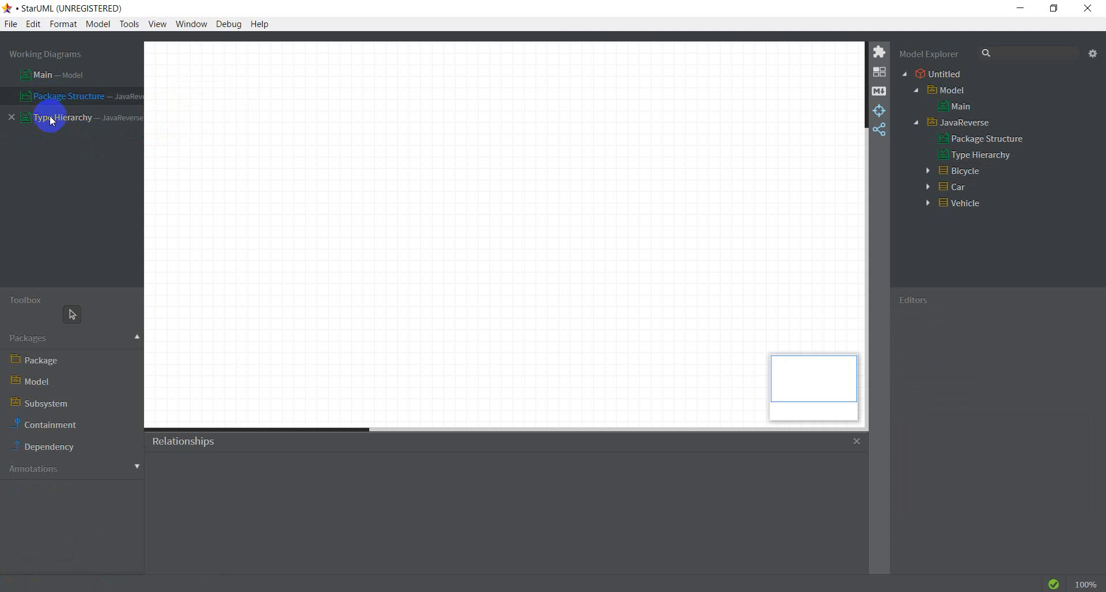
- Close the JavaReverse diagrams and bring Vehicle, Car and Bicycle onto Main
double_click(63, 117)
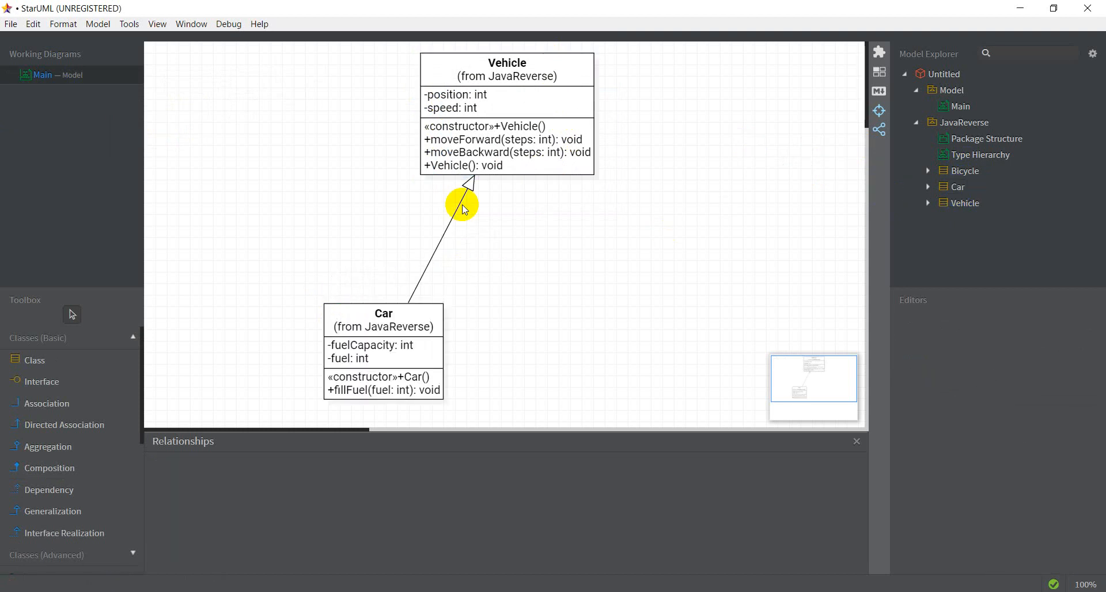
mouse_move(776, 190)
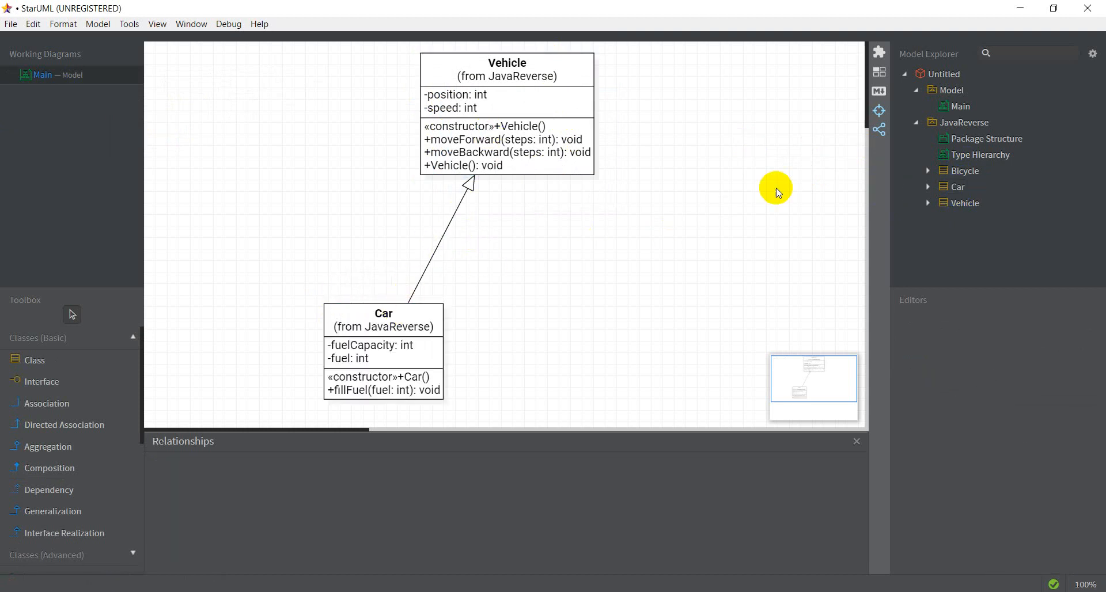
click(964, 203)
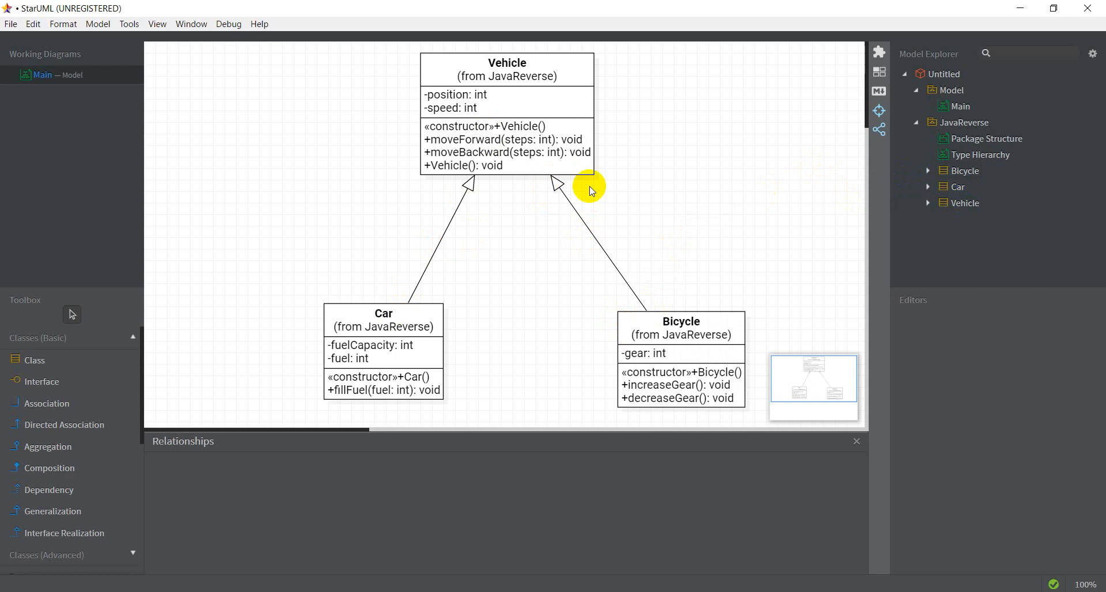
mouse_move(527, 216)
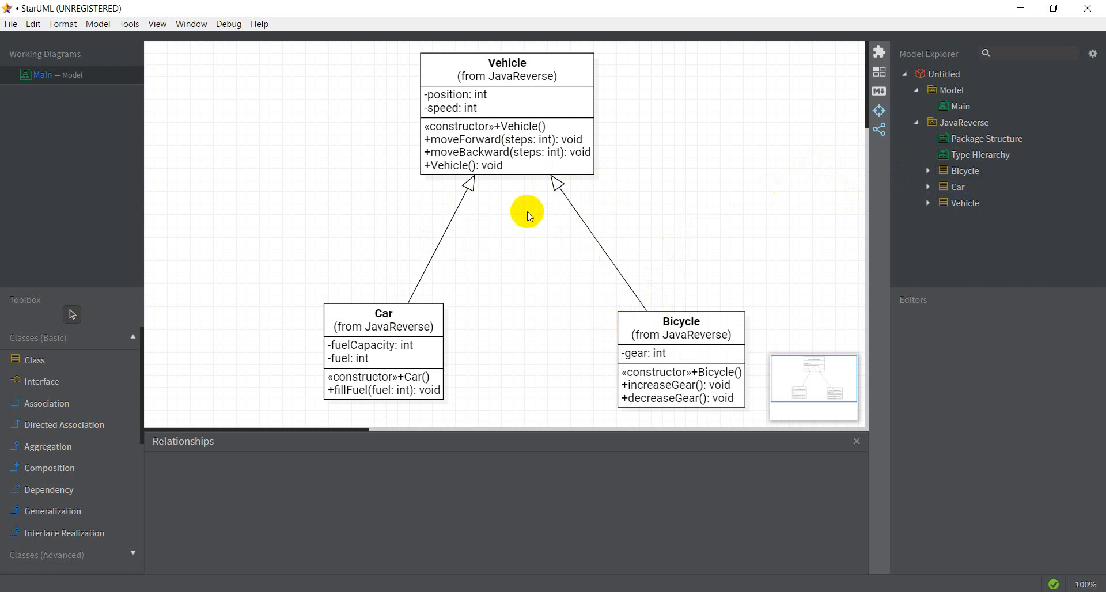
mouse_move(299, 47)
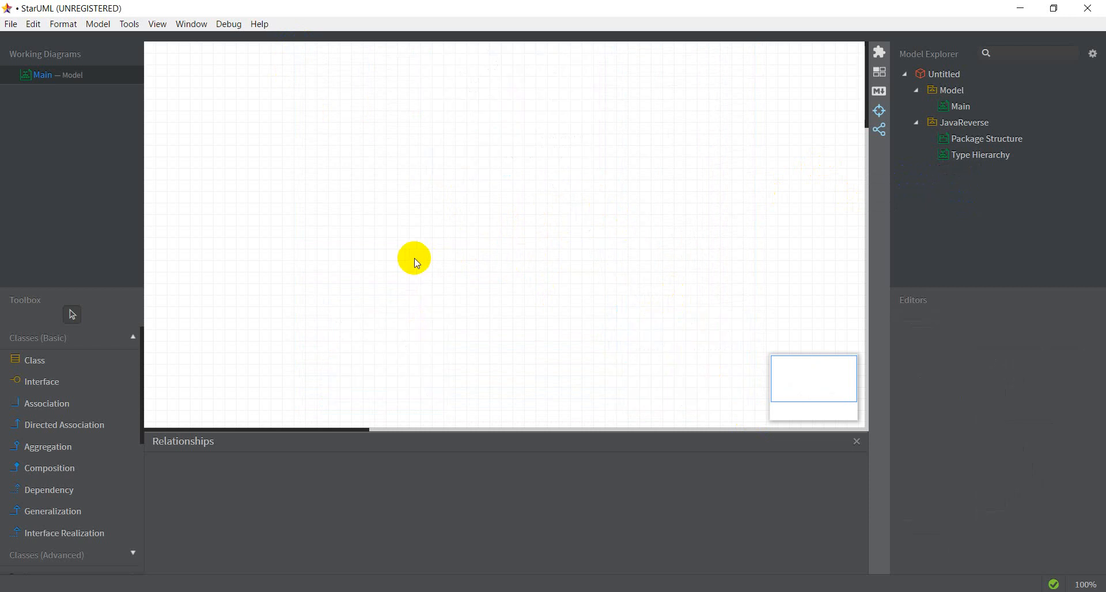
mouse_move(312, 408)
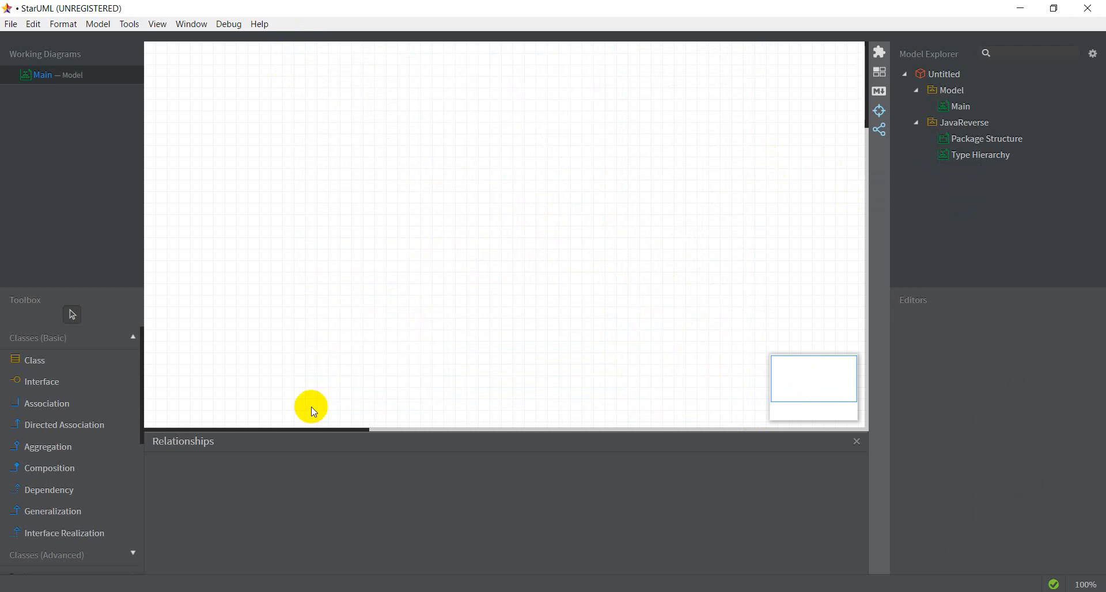
mouse_move(87, 408)
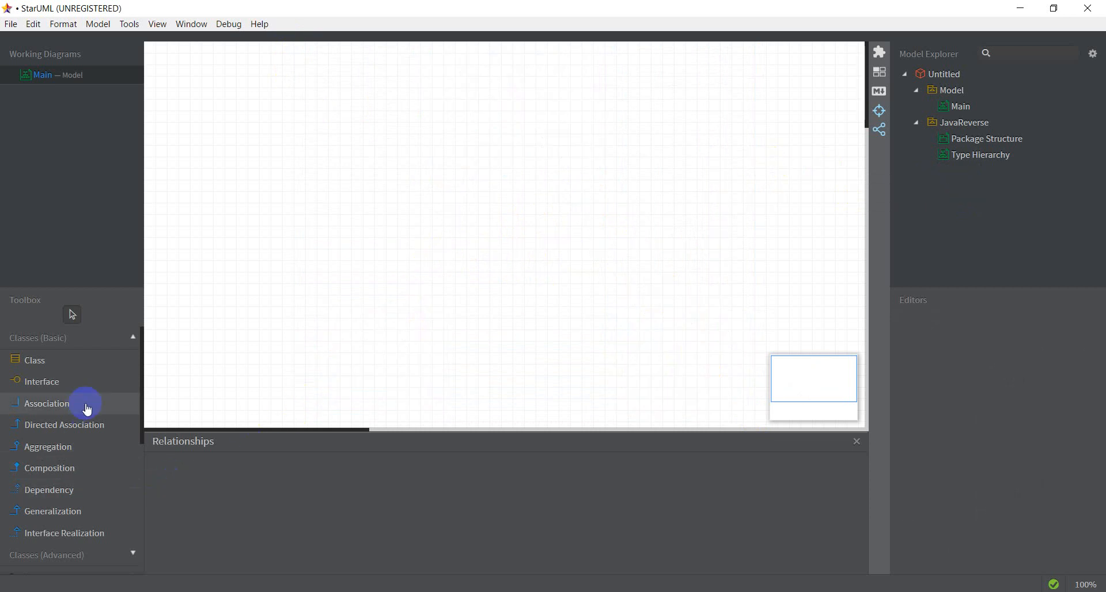
click(33, 360)
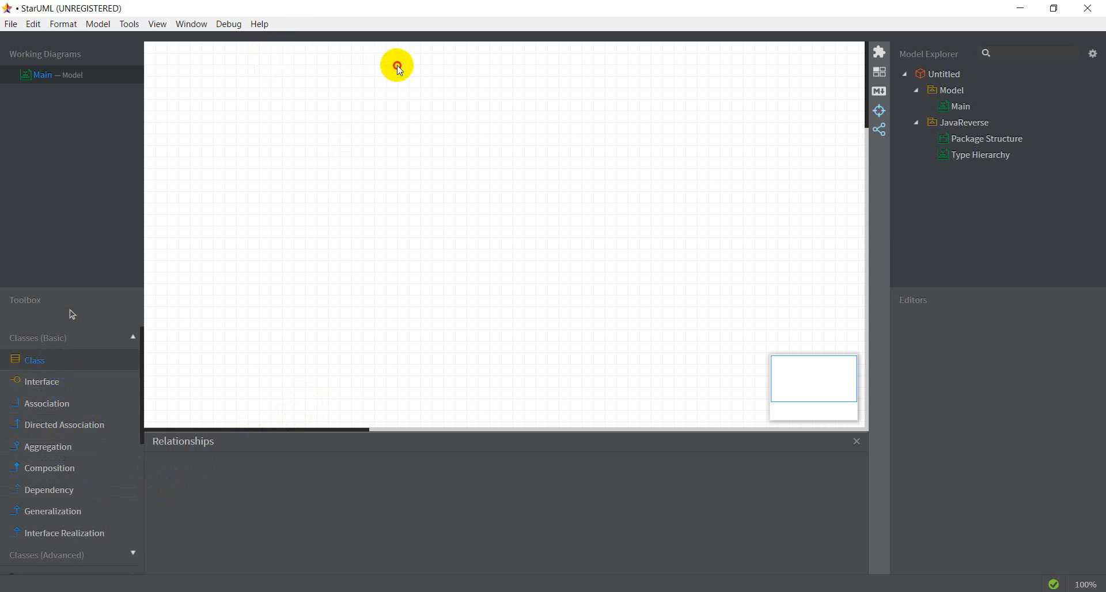
click(397, 65)
text(System)
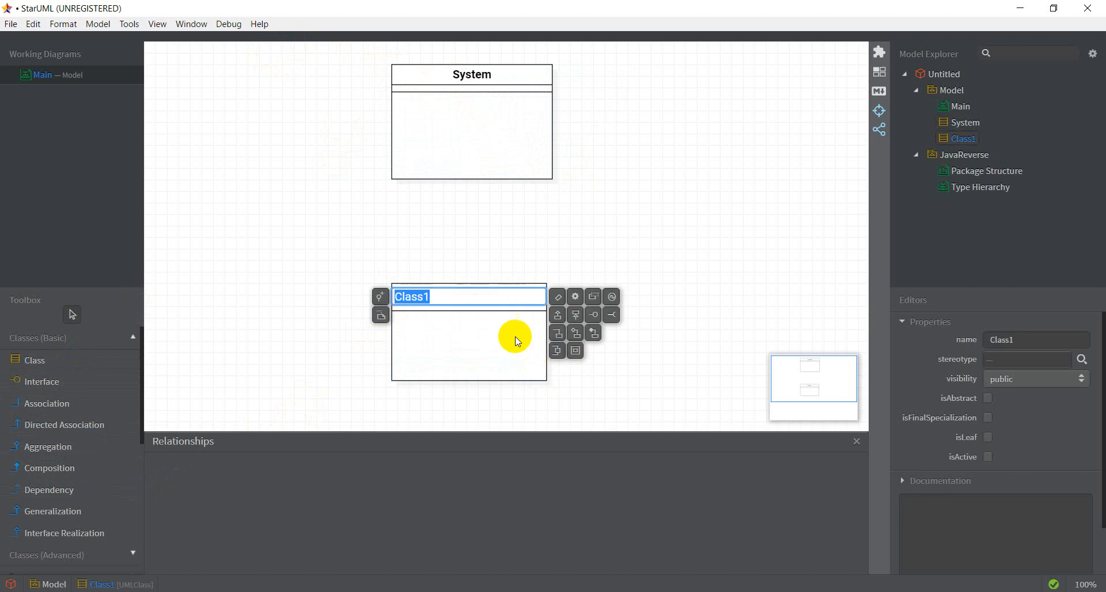
text(Receipt)
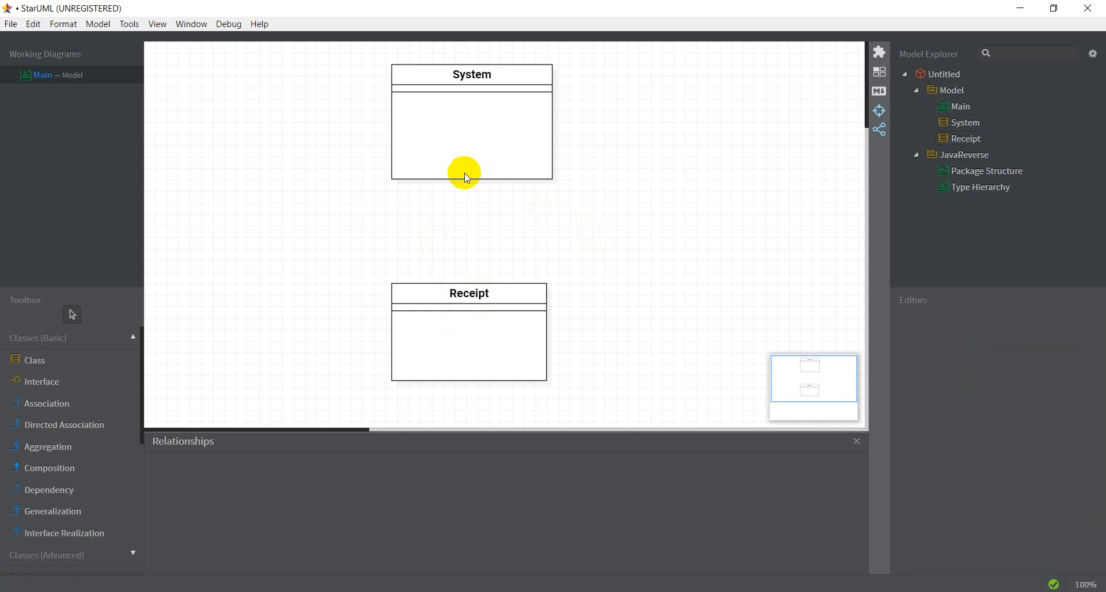
mouse_move(487, 287)
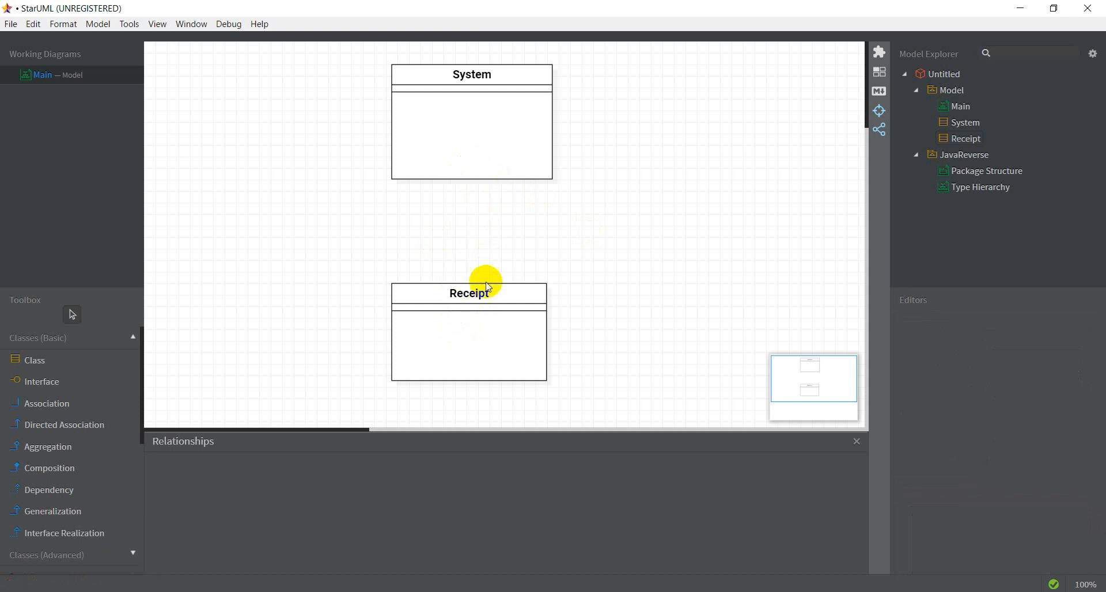
mouse_move(522, 275)
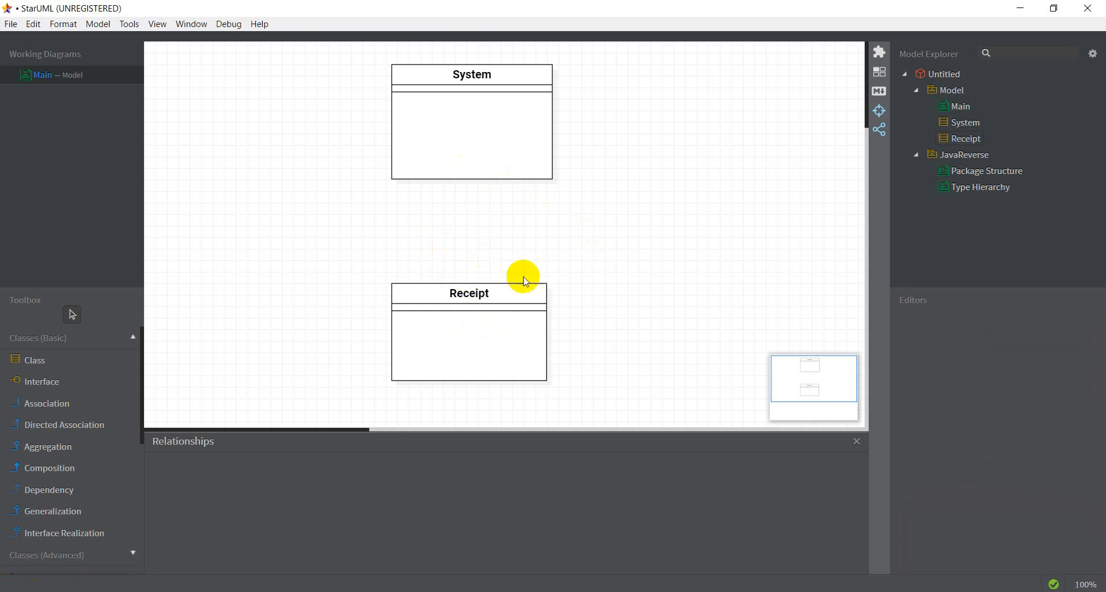
mouse_move(502, 245)
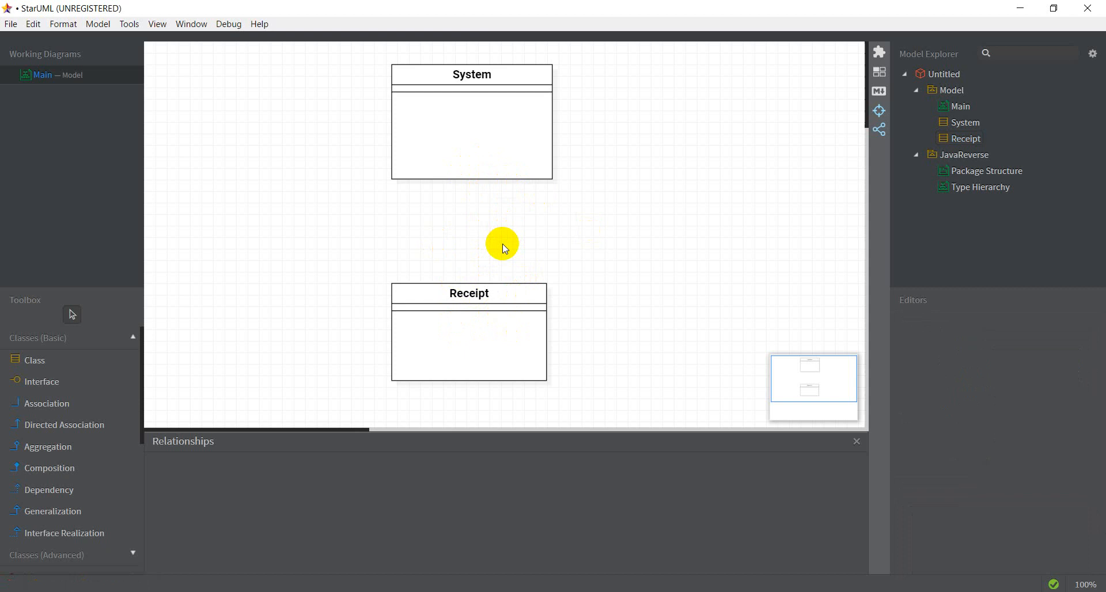
mouse_move(163, 476)
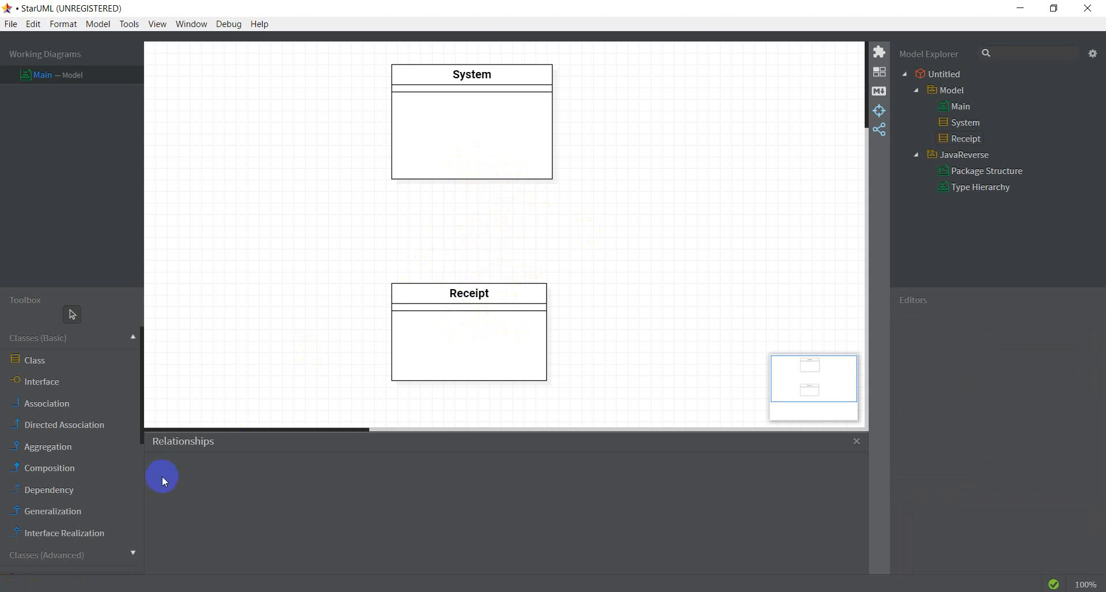
mouse_move(87, 497)
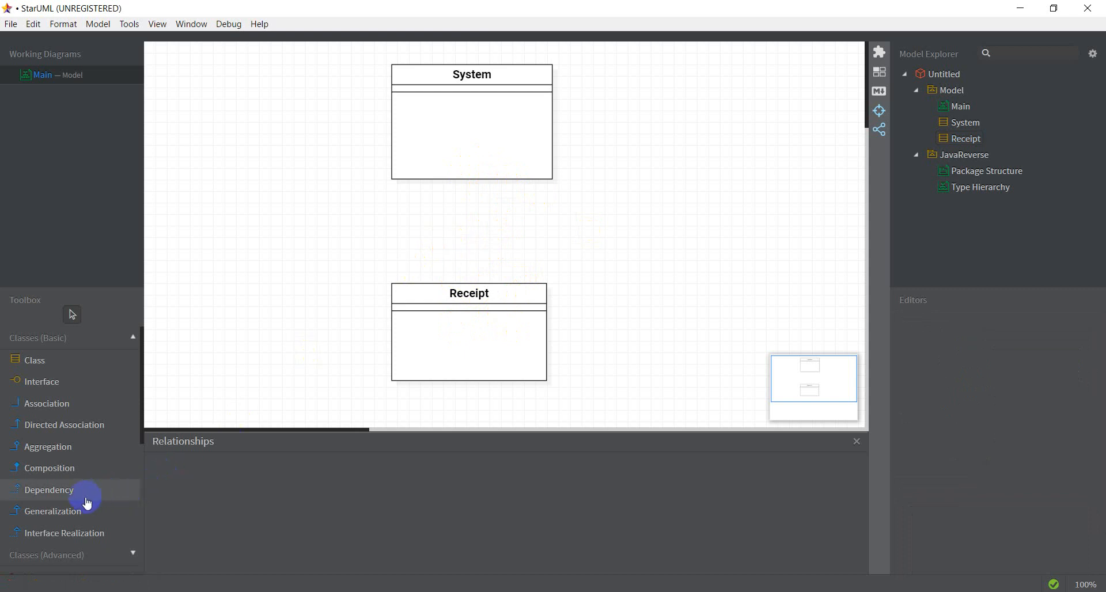
- Draw a dependency from System to Receipt and name it 'creates'
drag(459, 140, 469, 324)
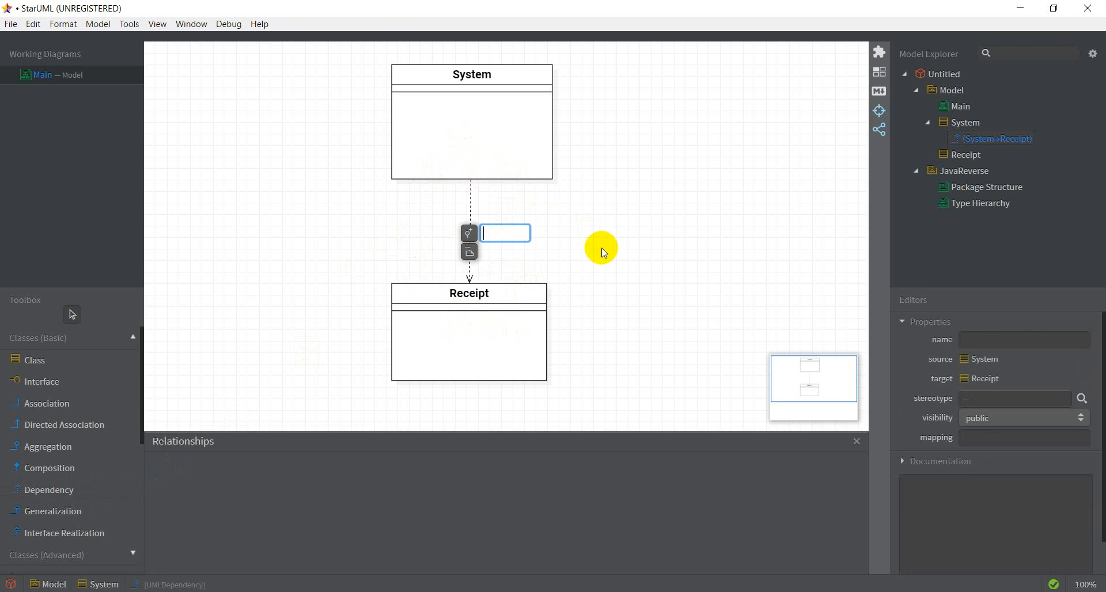
text(creates)
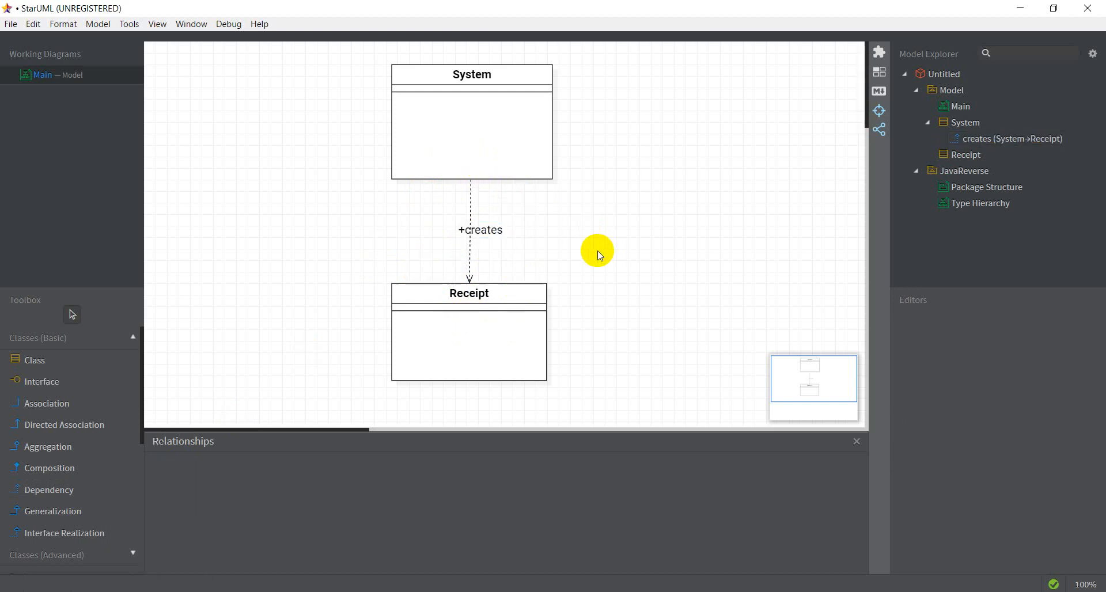
mouse_move(483, 248)
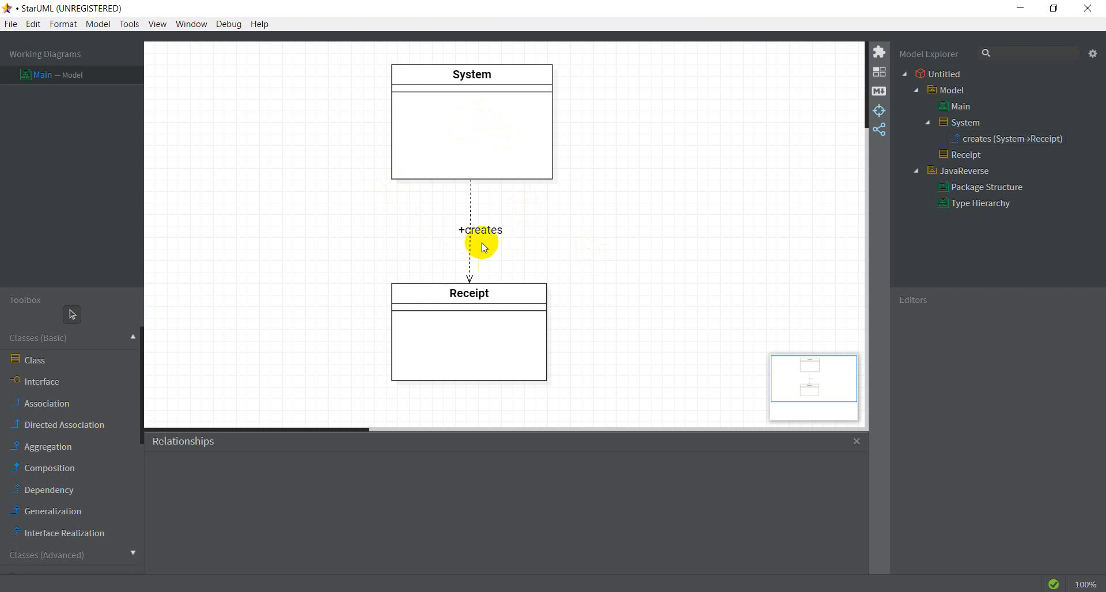
mouse_move(363, 58)
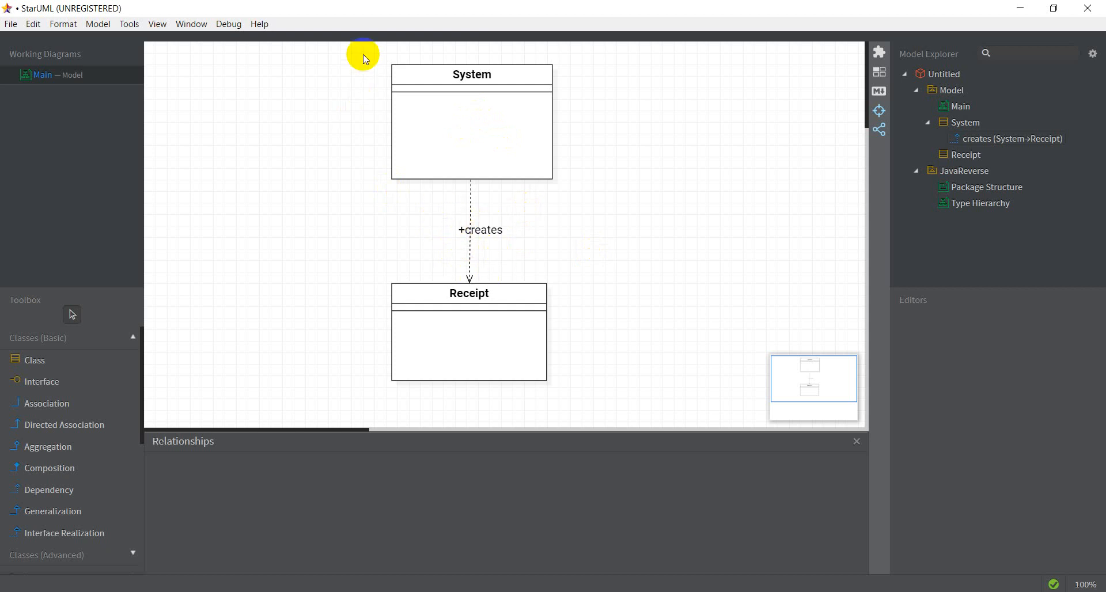
mouse_move(421, 323)
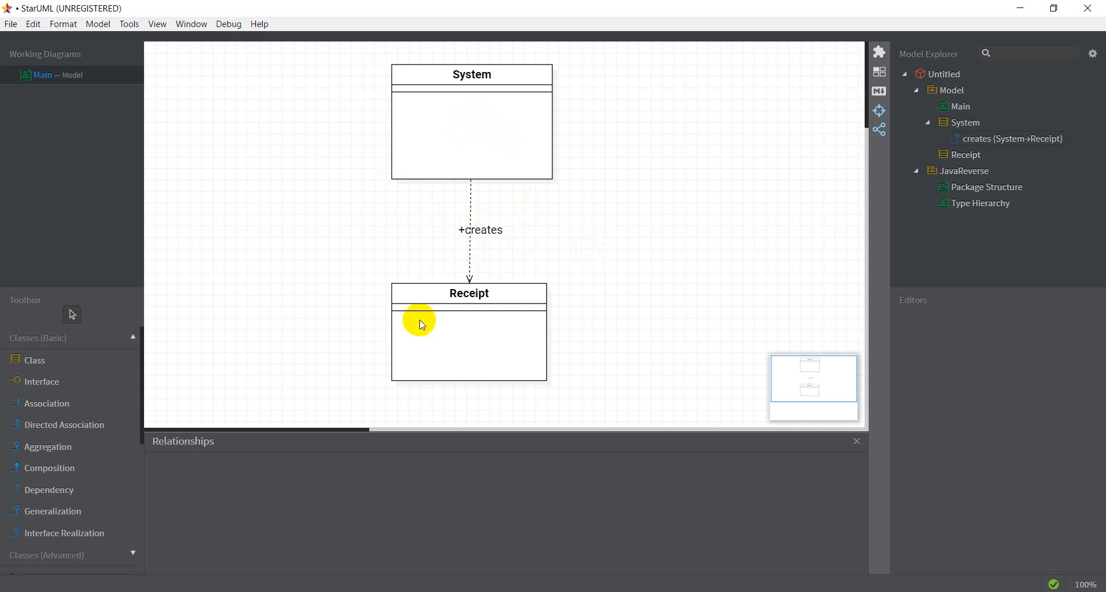
mouse_move(518, 332)
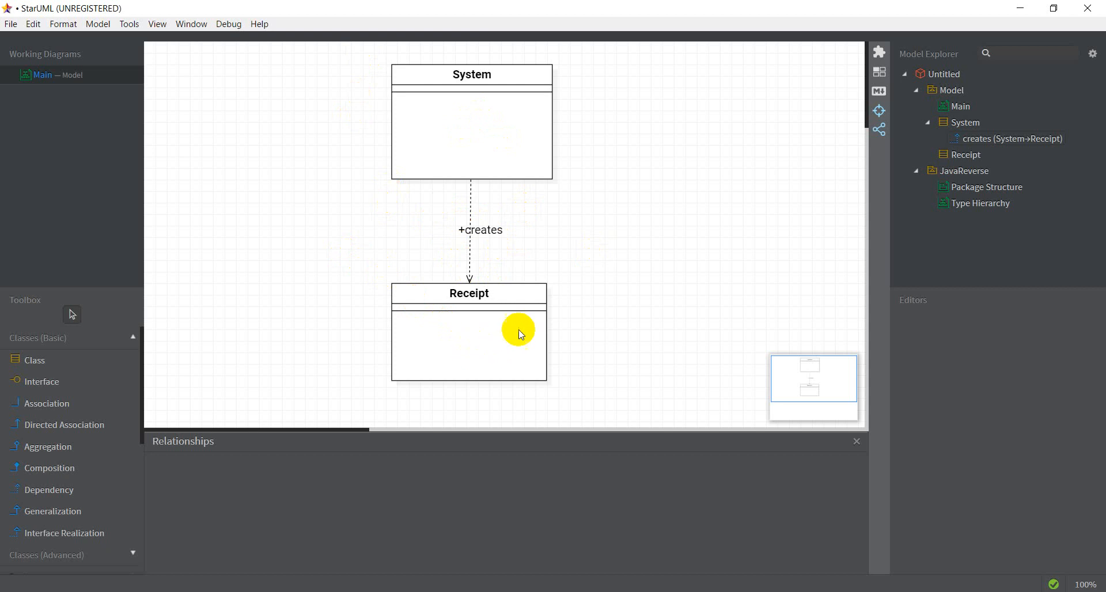
mouse_move(513, 141)
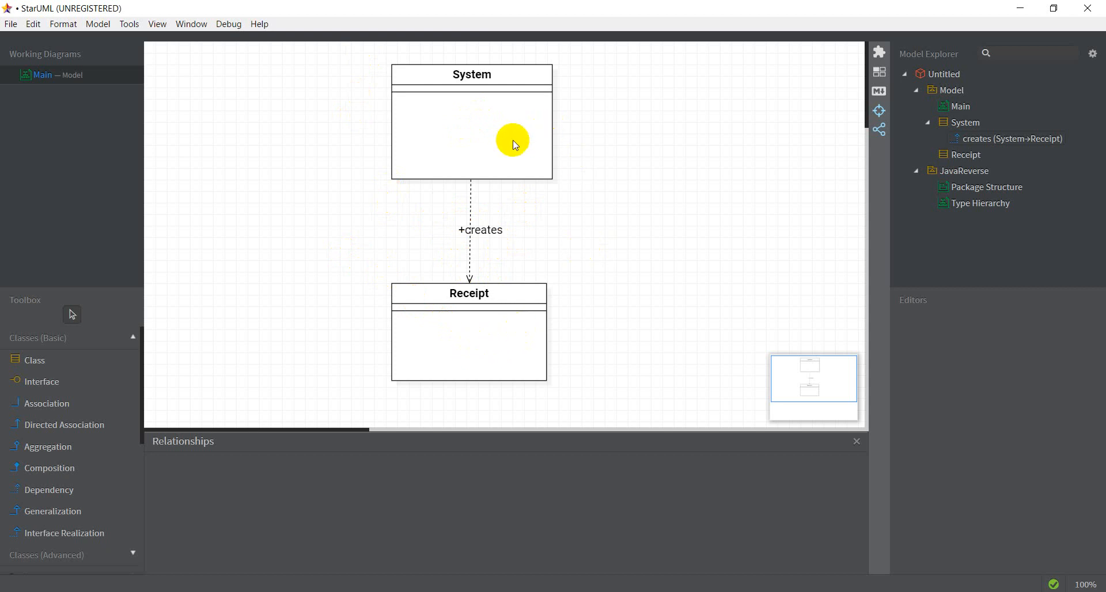
mouse_move(538, 108)
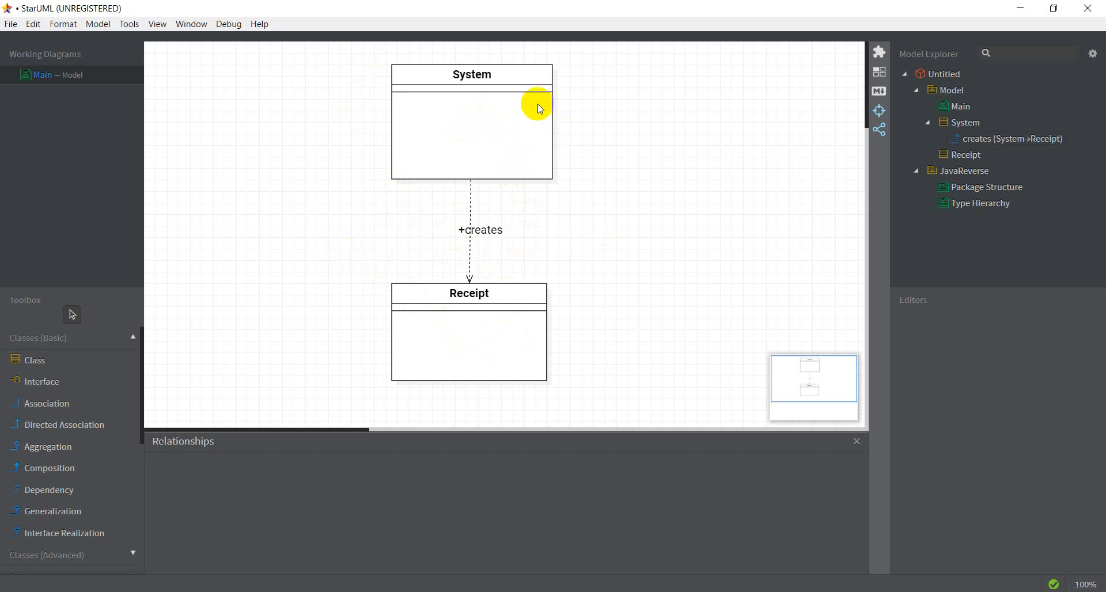
mouse_move(353, 80)
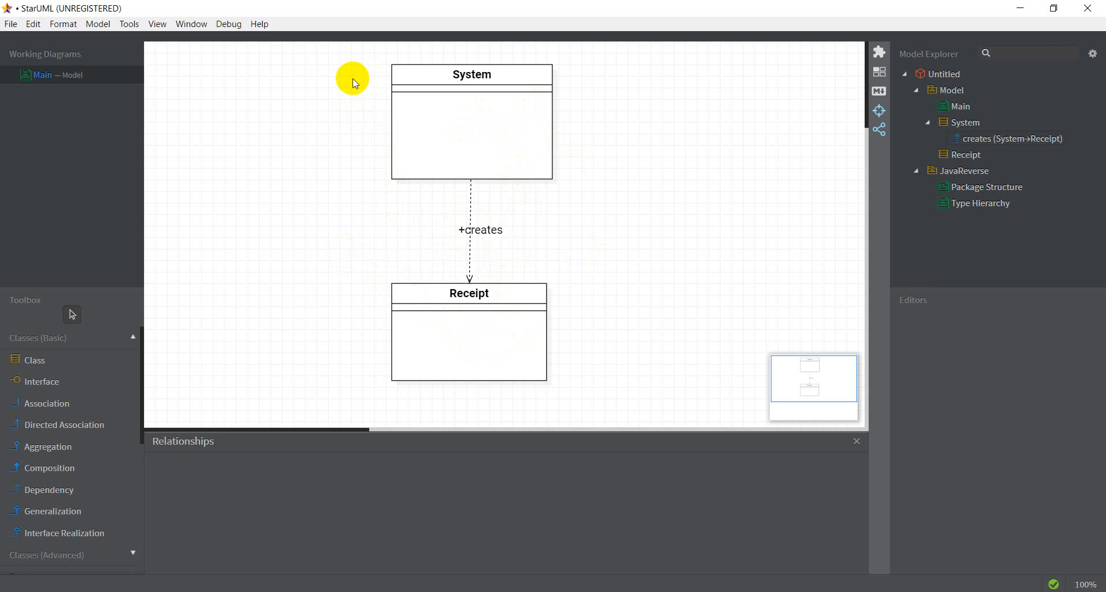
mouse_move(336, 6)
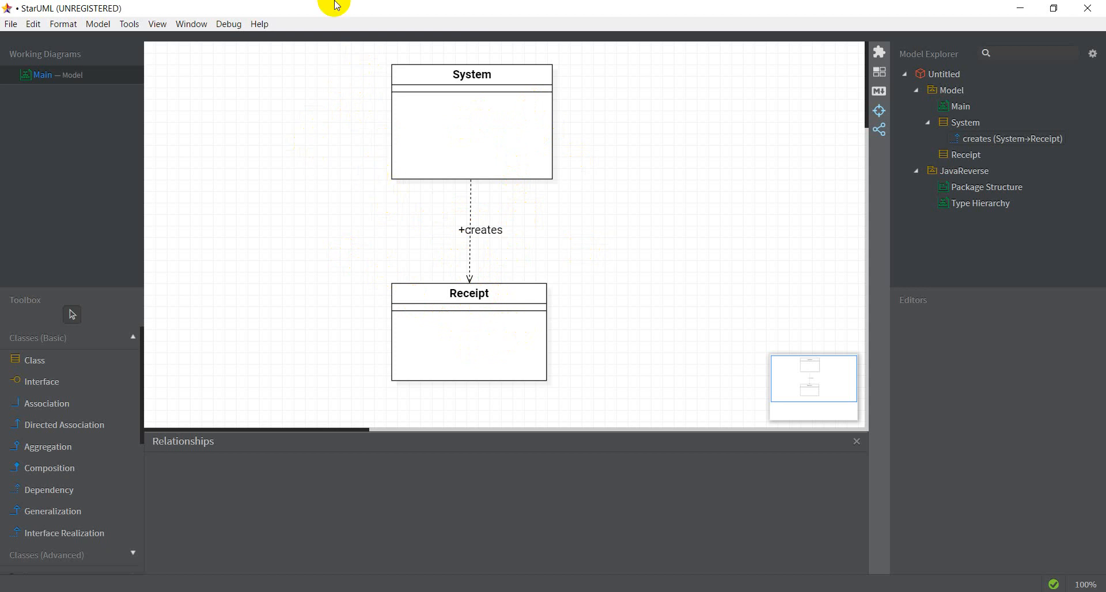
mouse_move(424, 330)
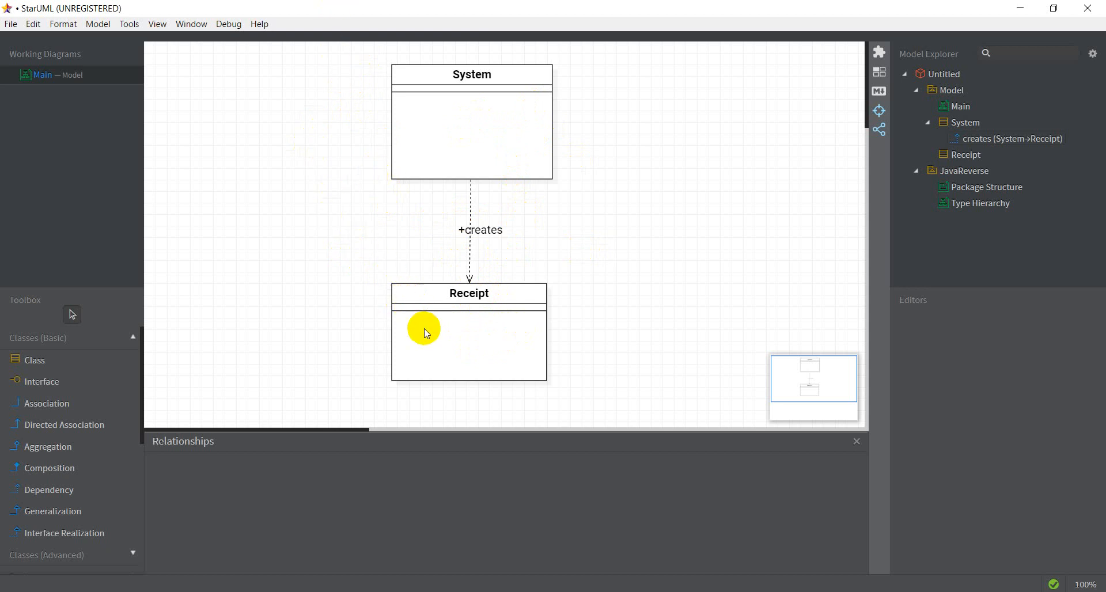
mouse_move(439, 327)
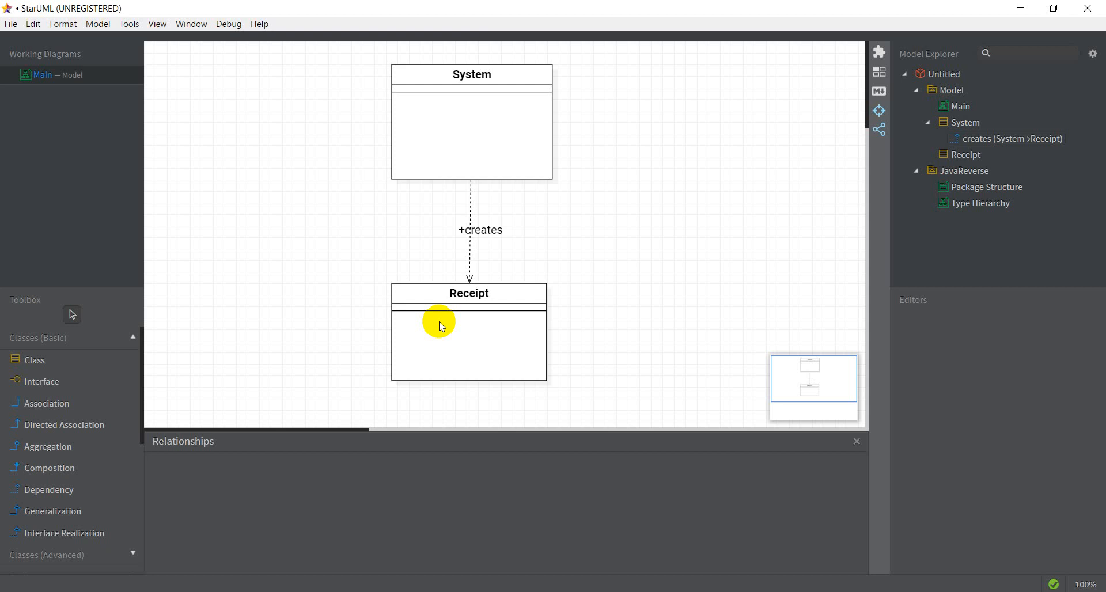
mouse_move(454, 332)
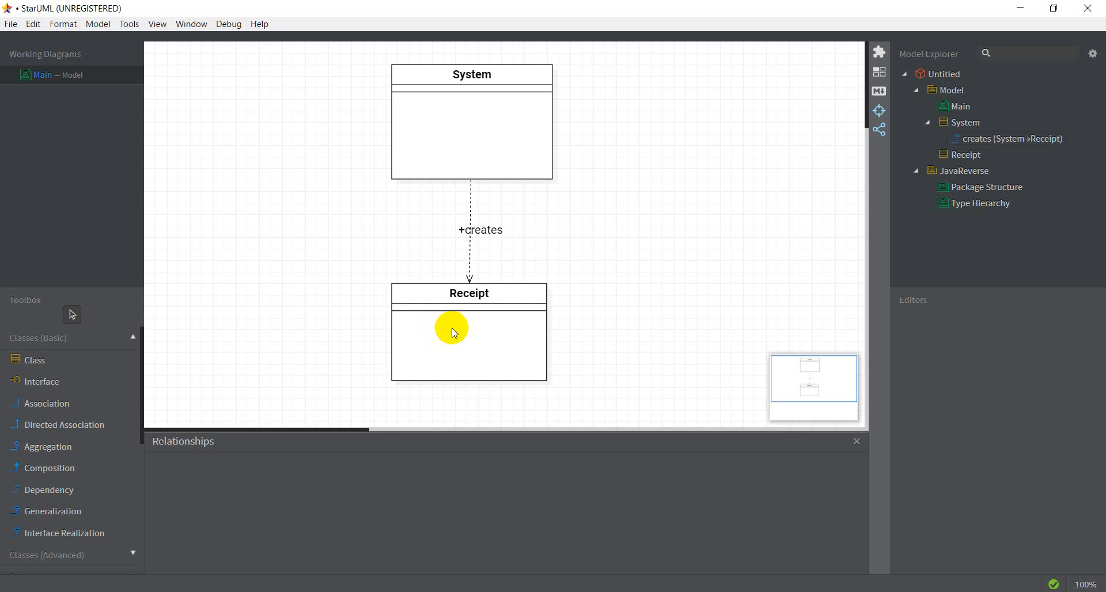
mouse_move(393, 5)
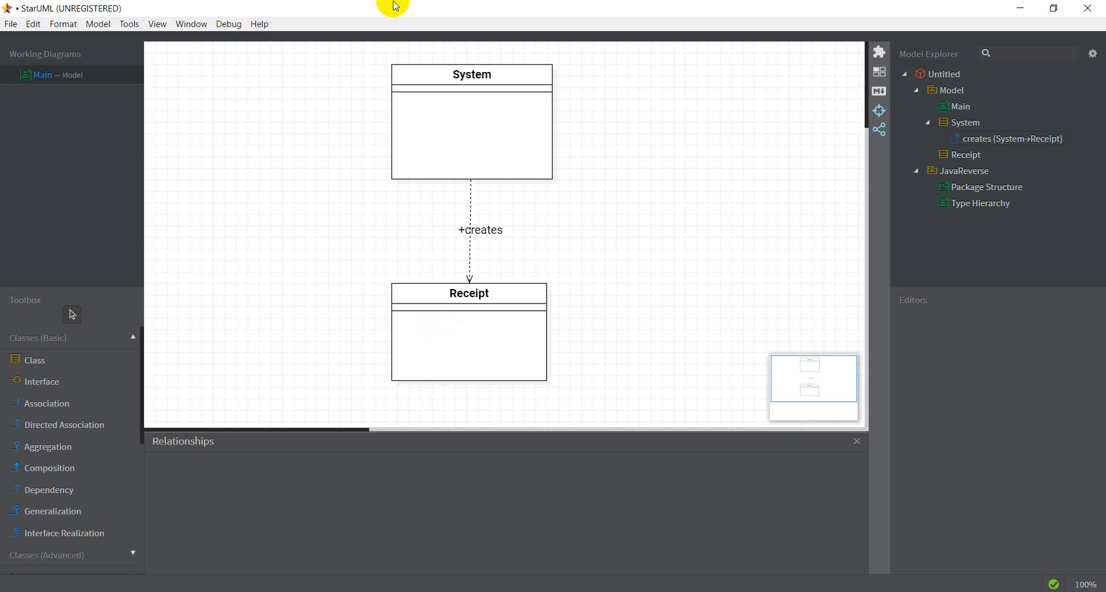
mouse_move(621, 153)
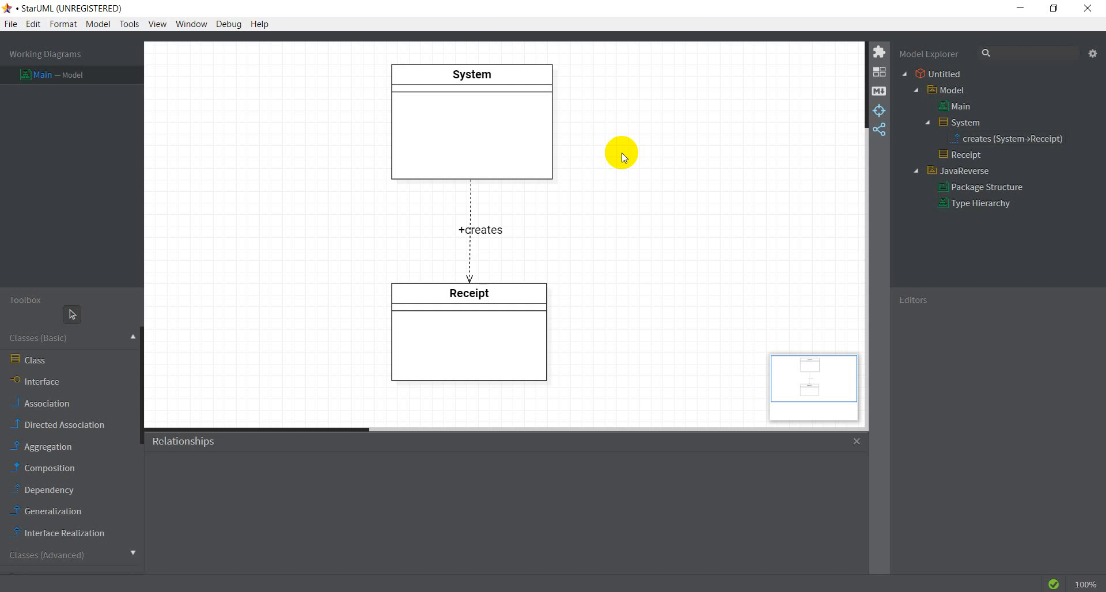
mouse_move(534, 375)
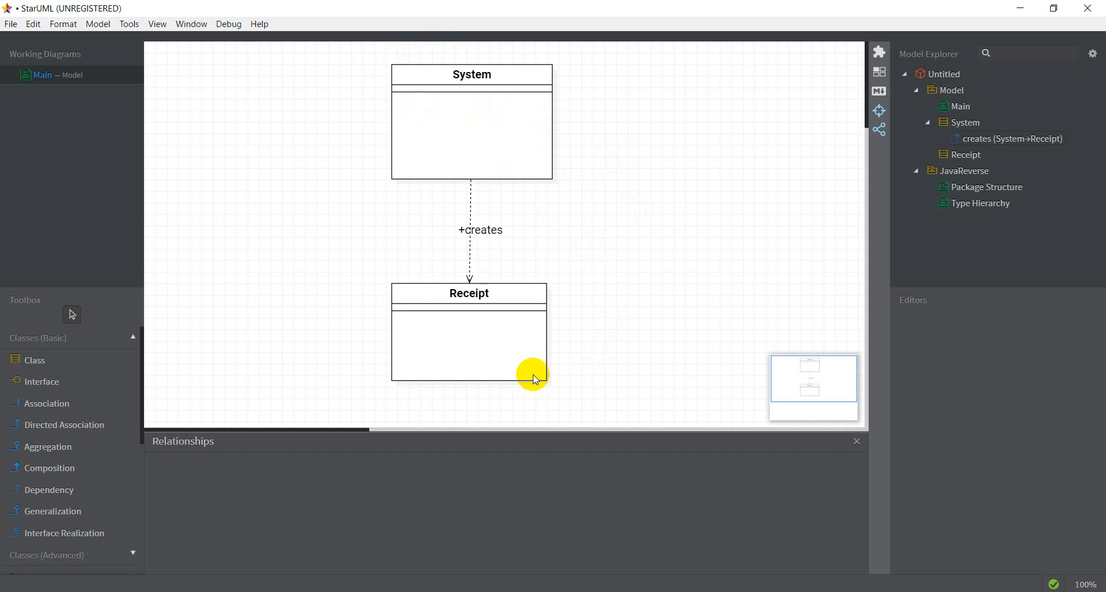
mouse_move(532, 138)
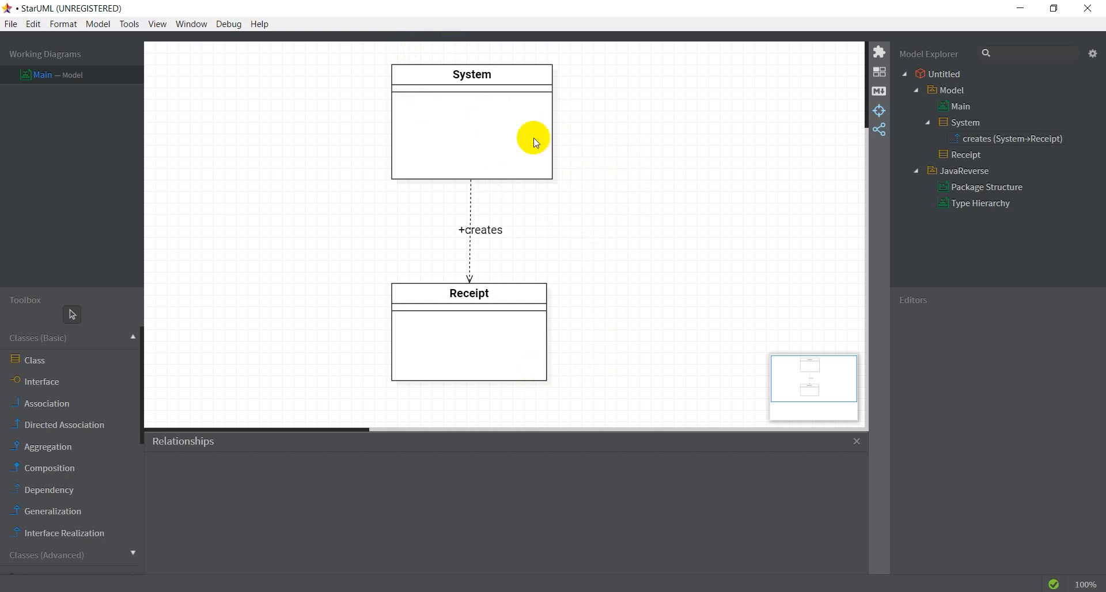
mouse_move(766, 195)
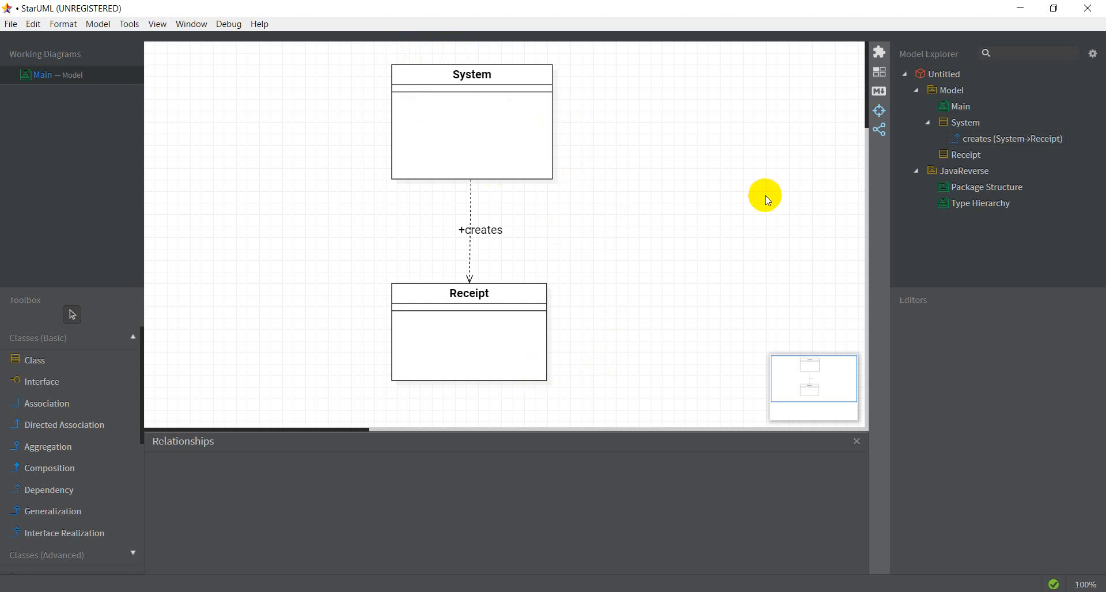
mouse_move(615, 267)
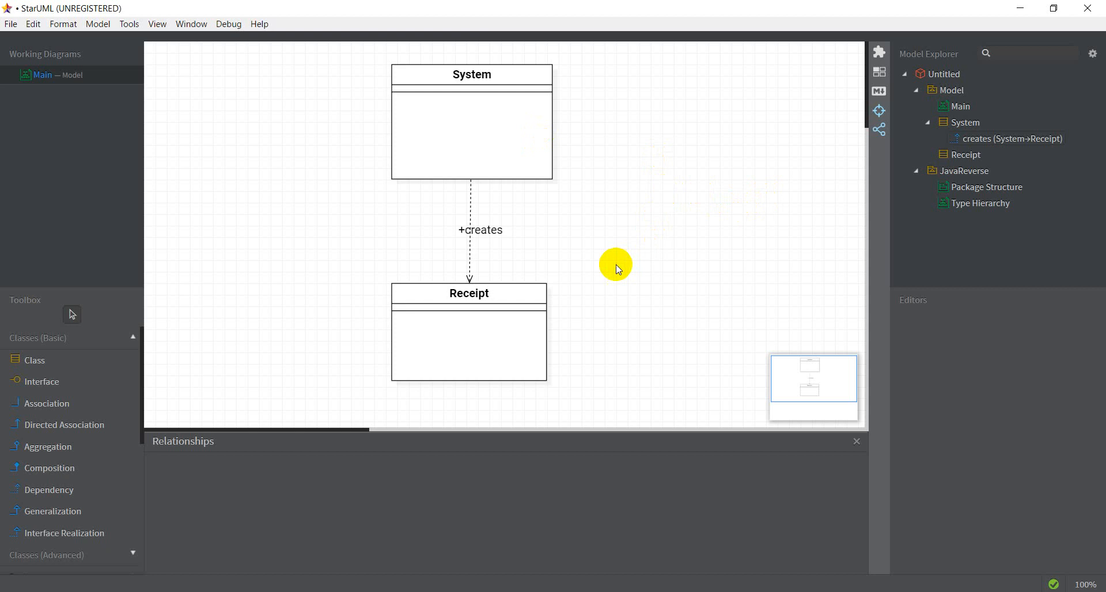
mouse_move(544, 205)
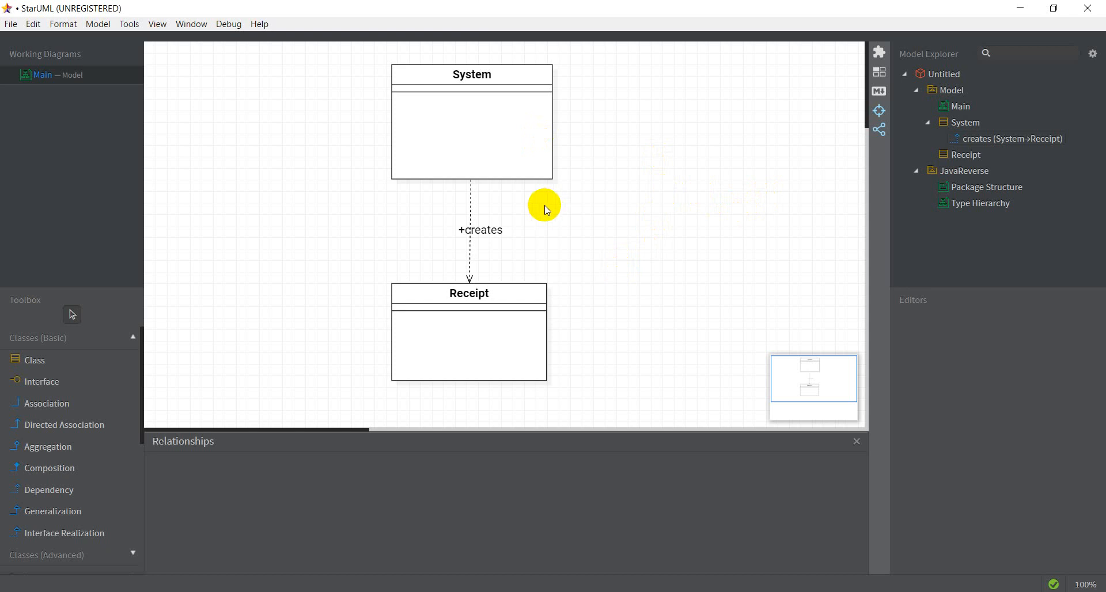
mouse_move(503, 272)
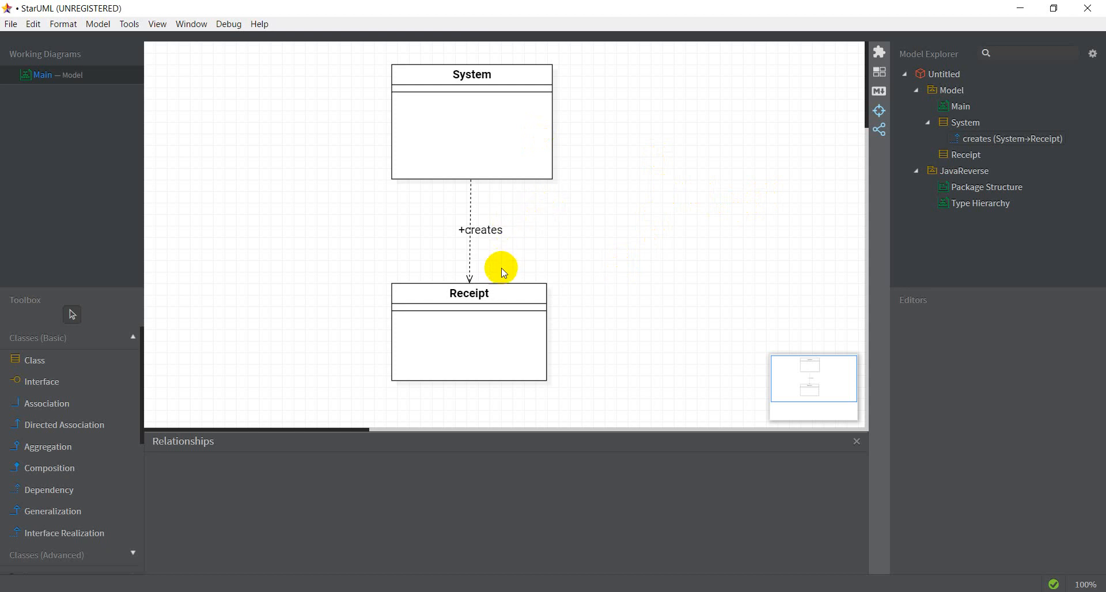
mouse_move(627, 223)
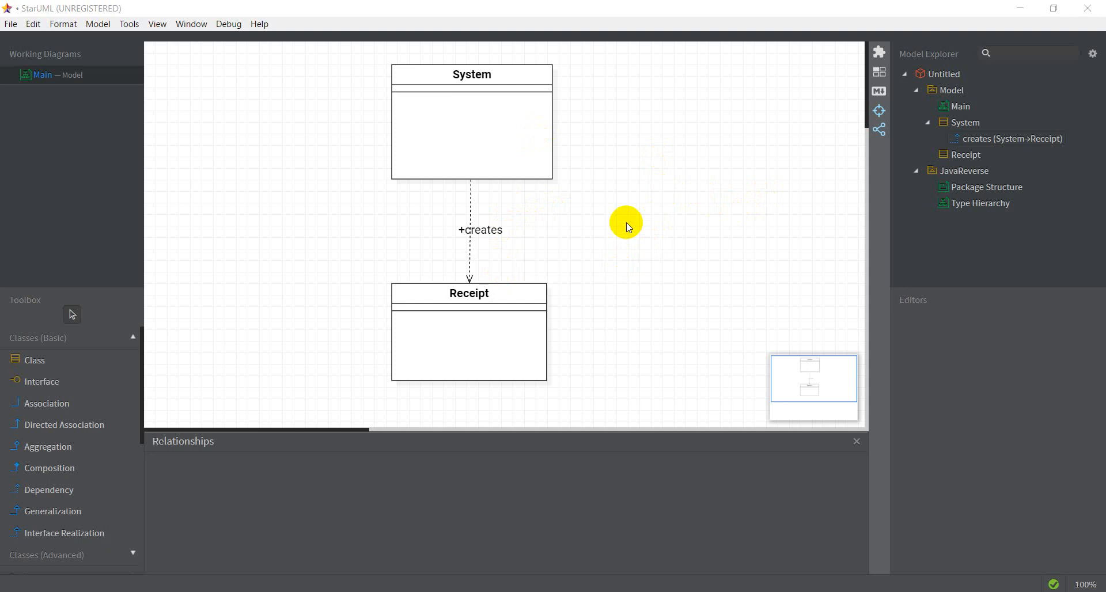
mouse_move(327, 46)
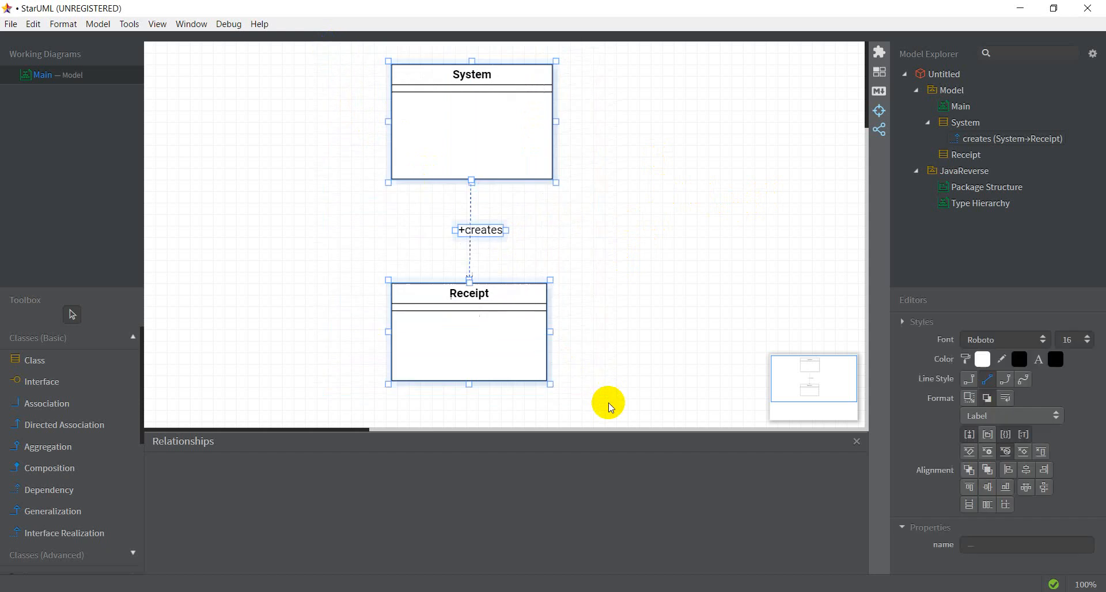
mouse_move(562, 235)
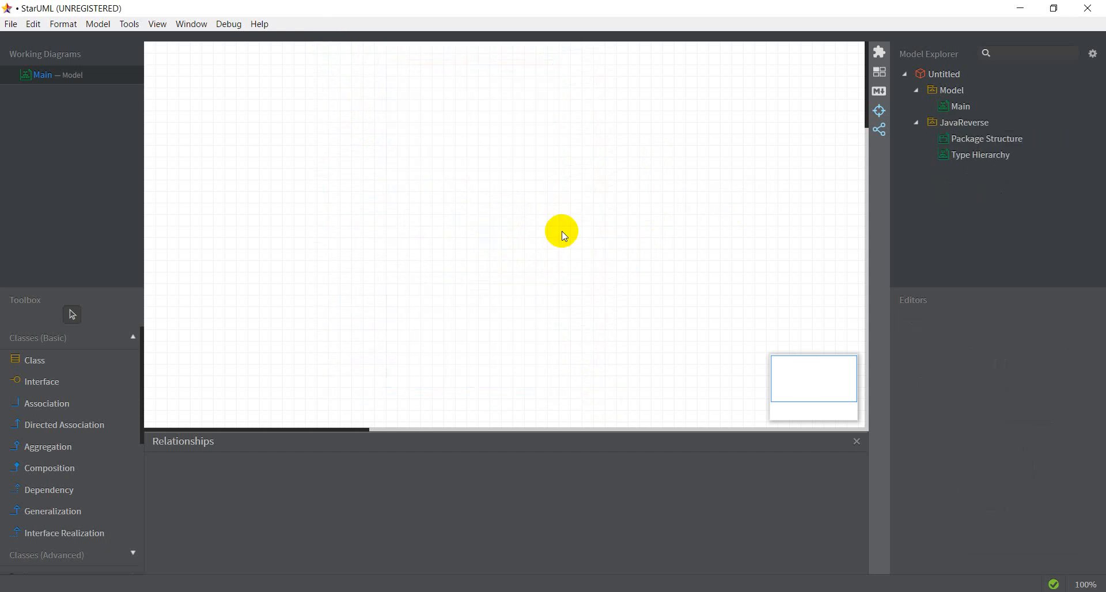
mouse_move(41, 382)
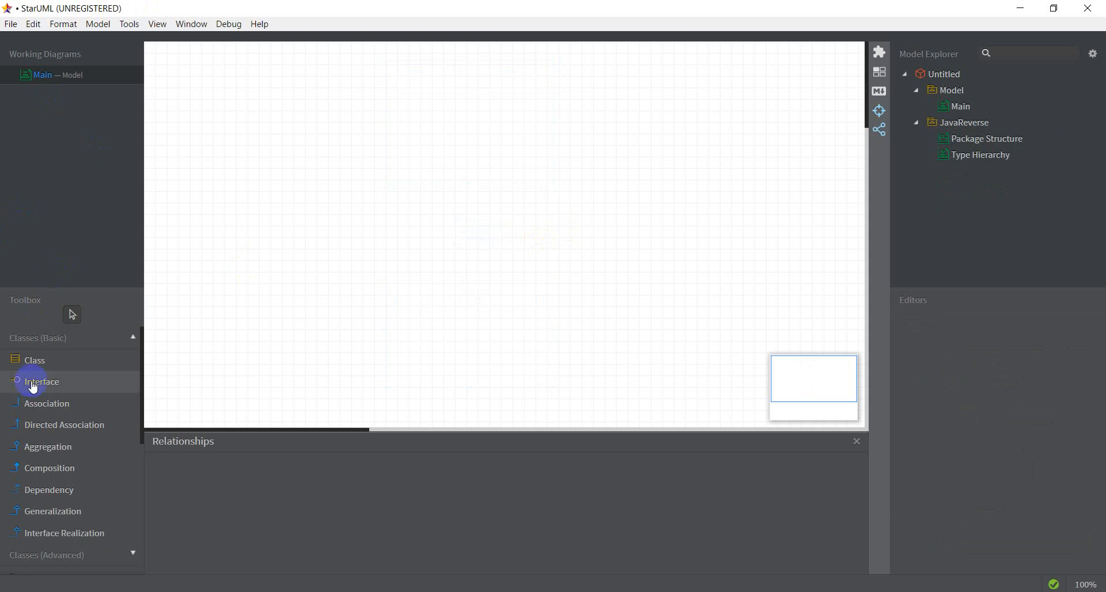
- Place Class1 and Class2 and link Class1 to Class2 with an aggregation
click(33, 360)
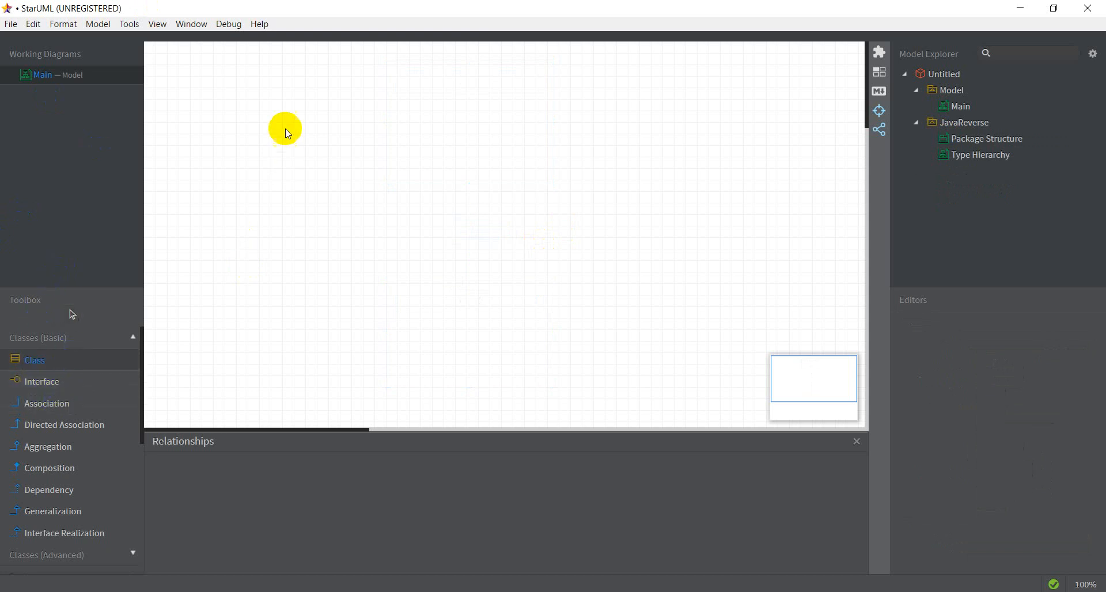
click(285, 129)
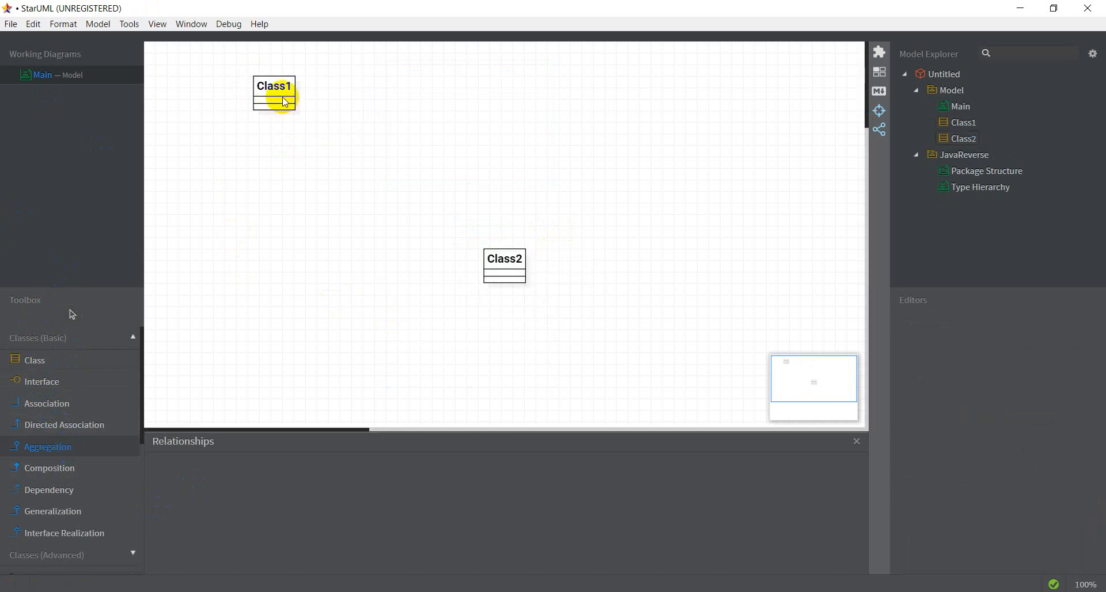
drag(275, 99, 505, 264)
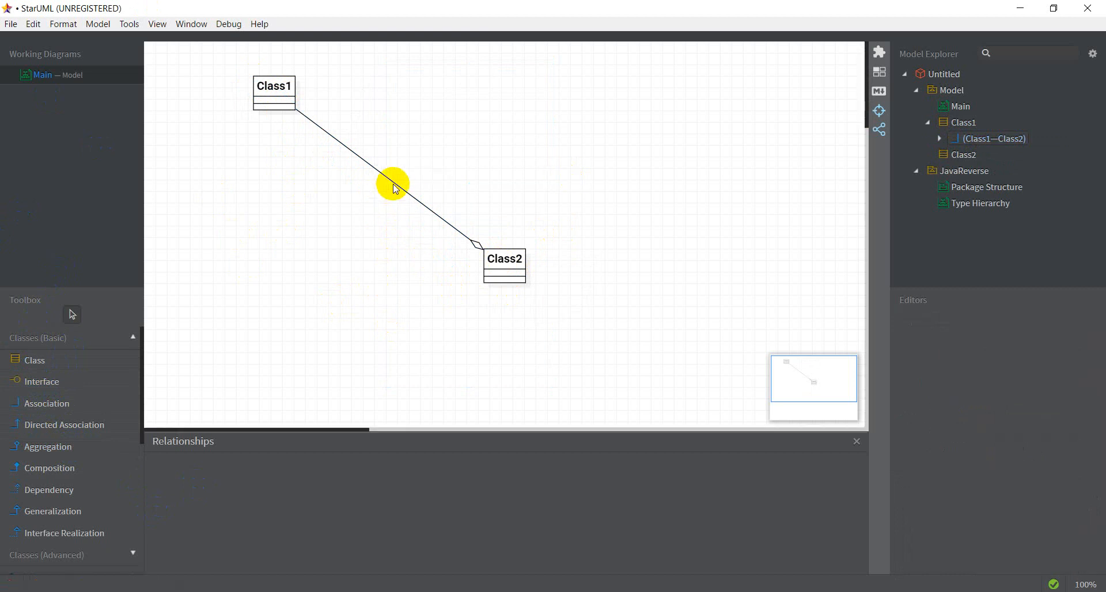
mouse_move(304, 115)
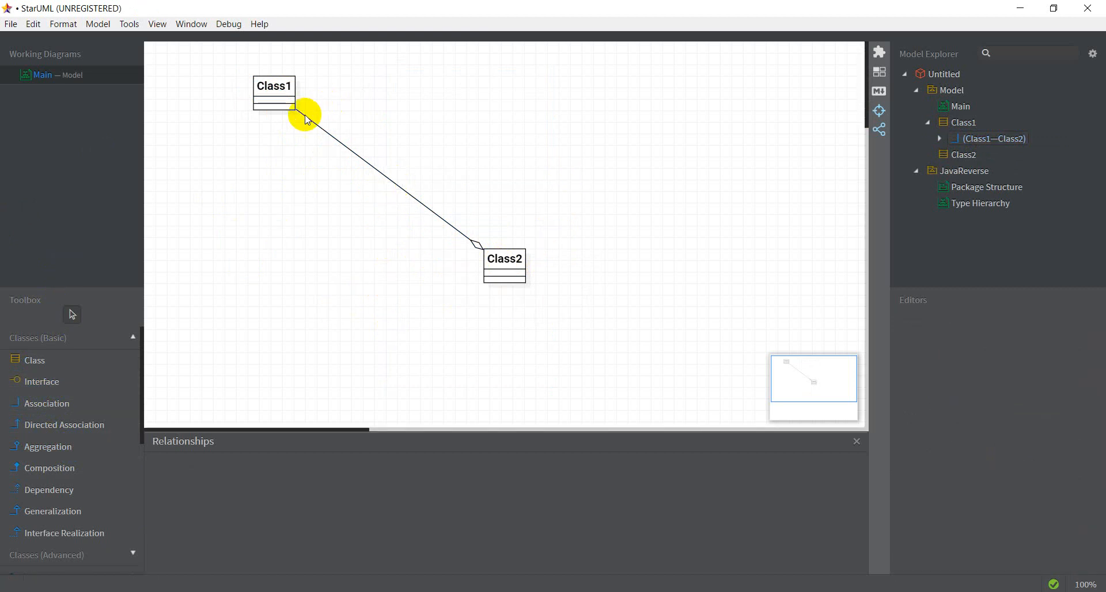
mouse_move(471, 245)
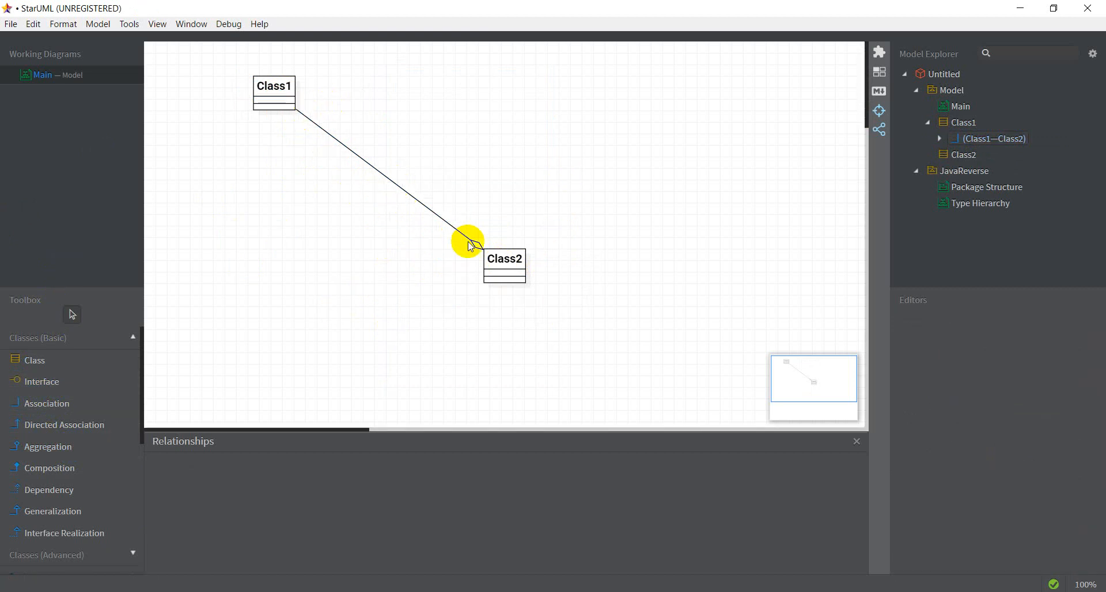
mouse_move(405, 219)
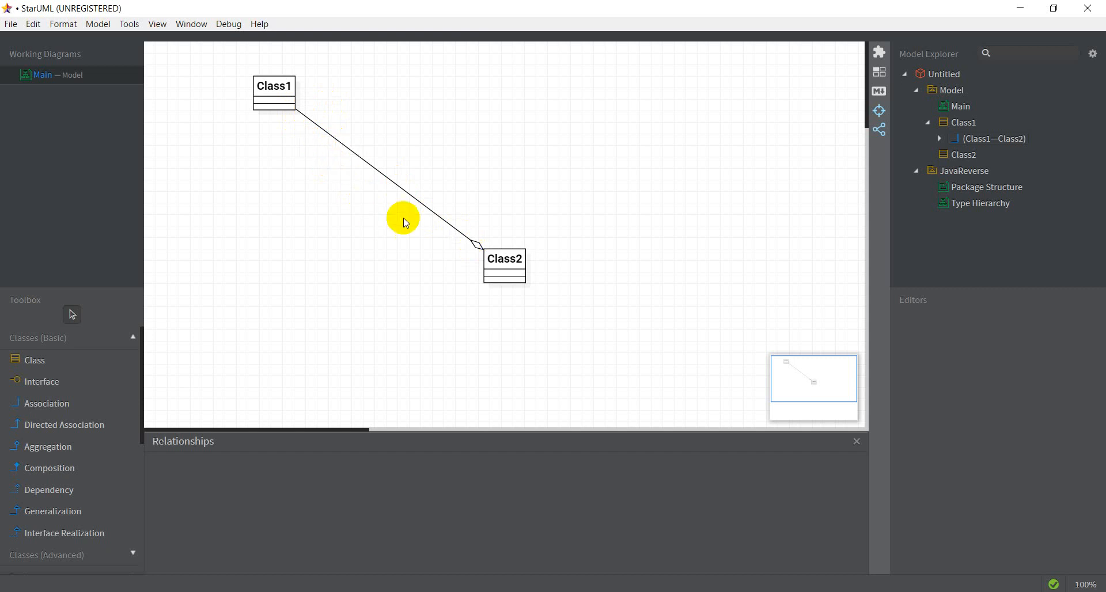
mouse_move(381, 173)
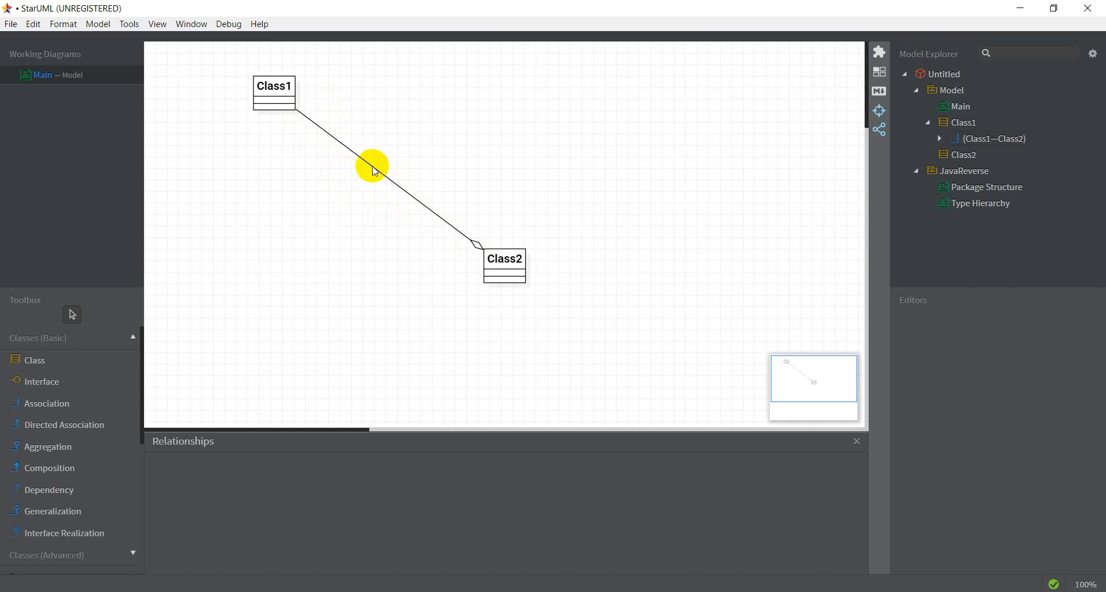
mouse_move(418, 204)
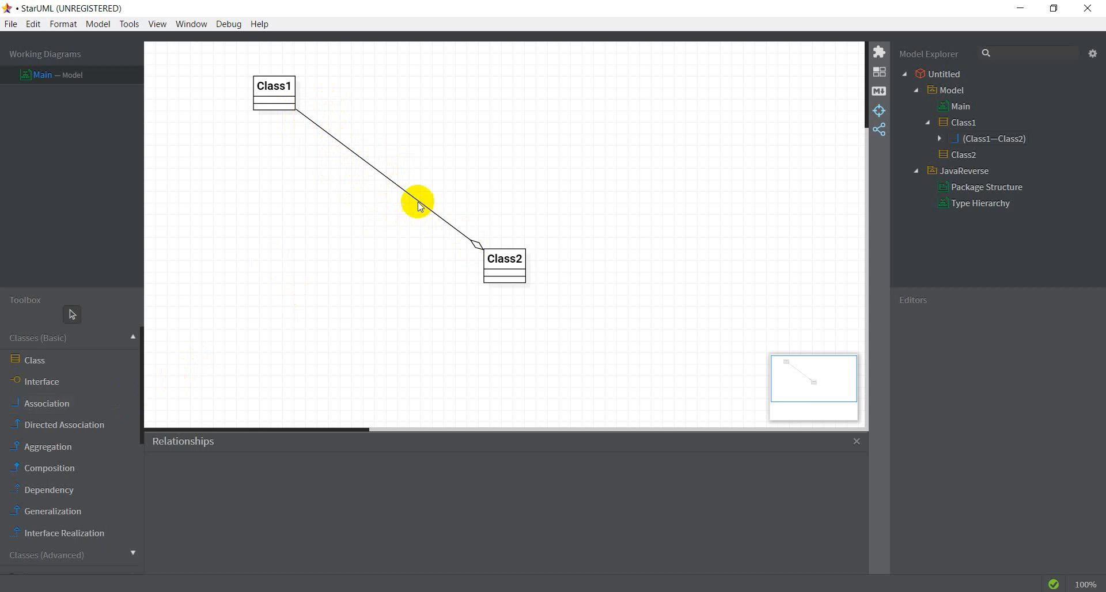
mouse_move(406, 193)
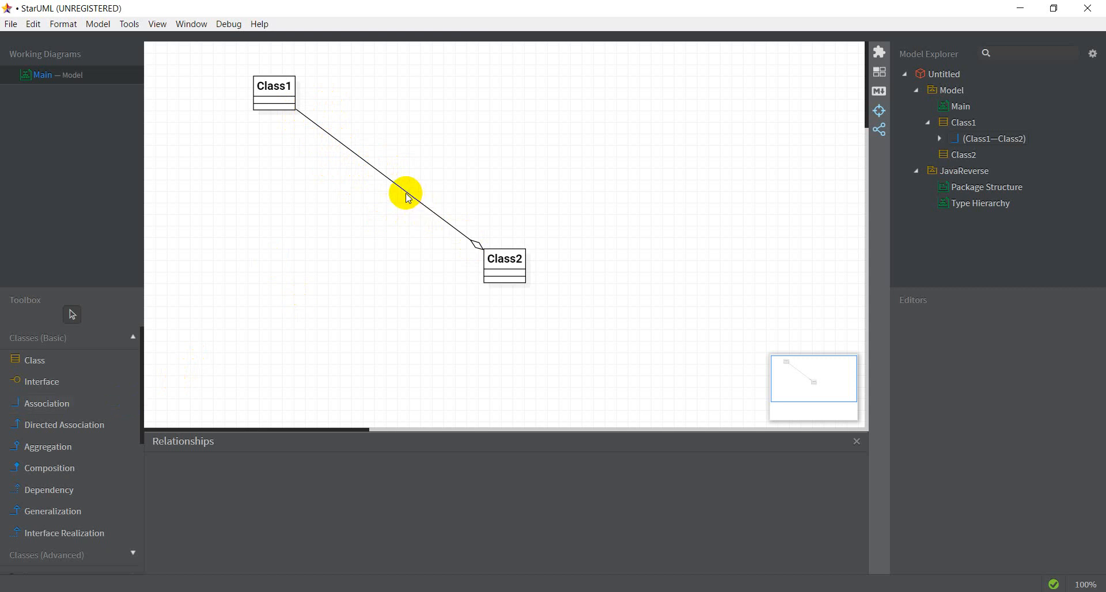
click(406, 194)
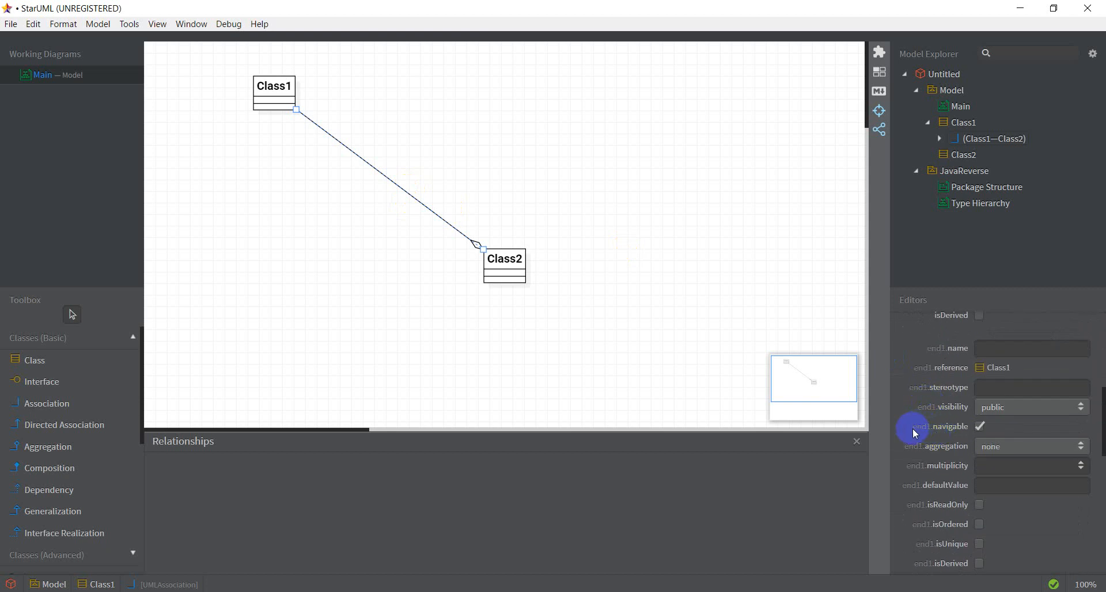
mouse_move(961, 434)
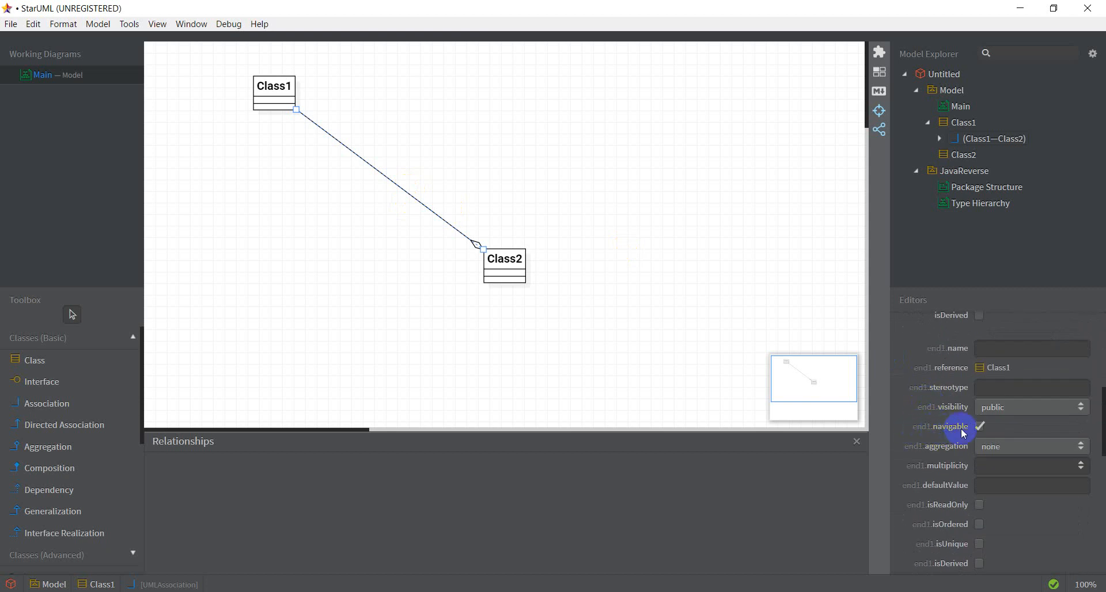
mouse_move(925, 415)
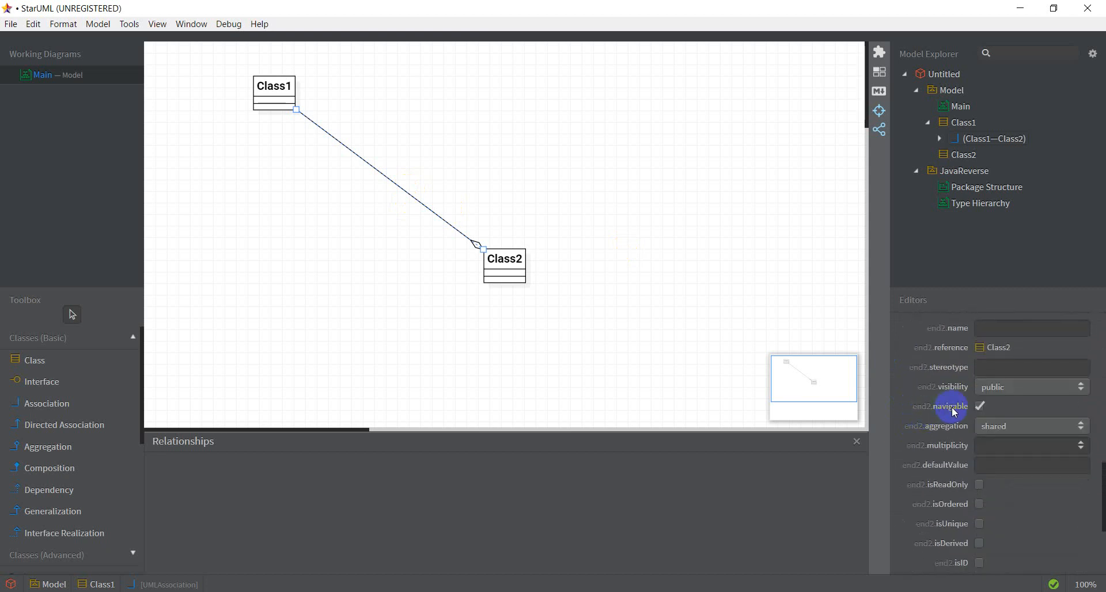
scroll(up, 3)
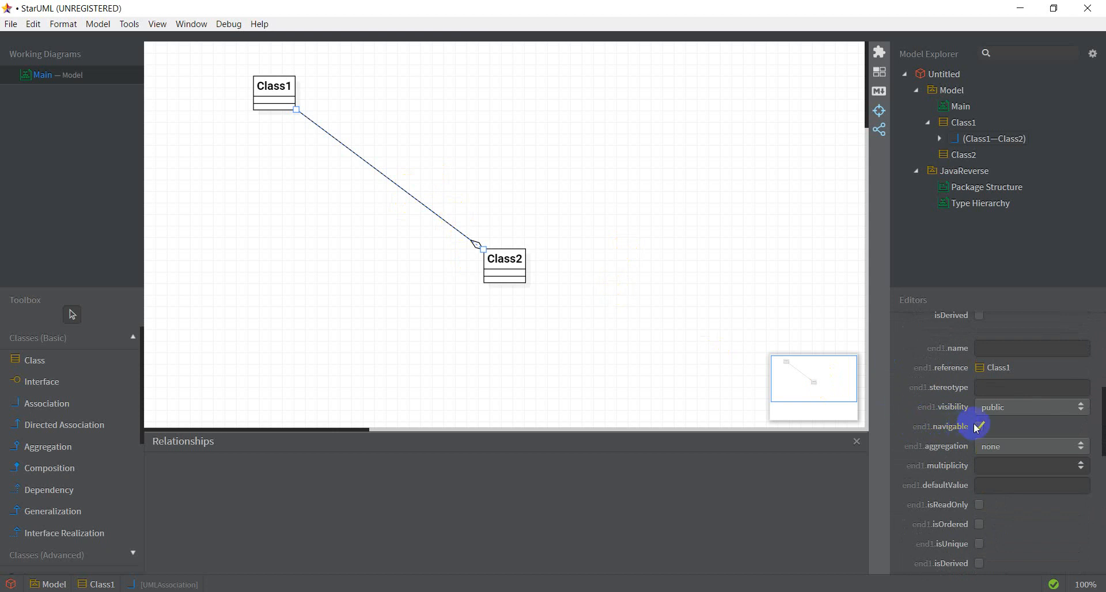
click(979, 427)
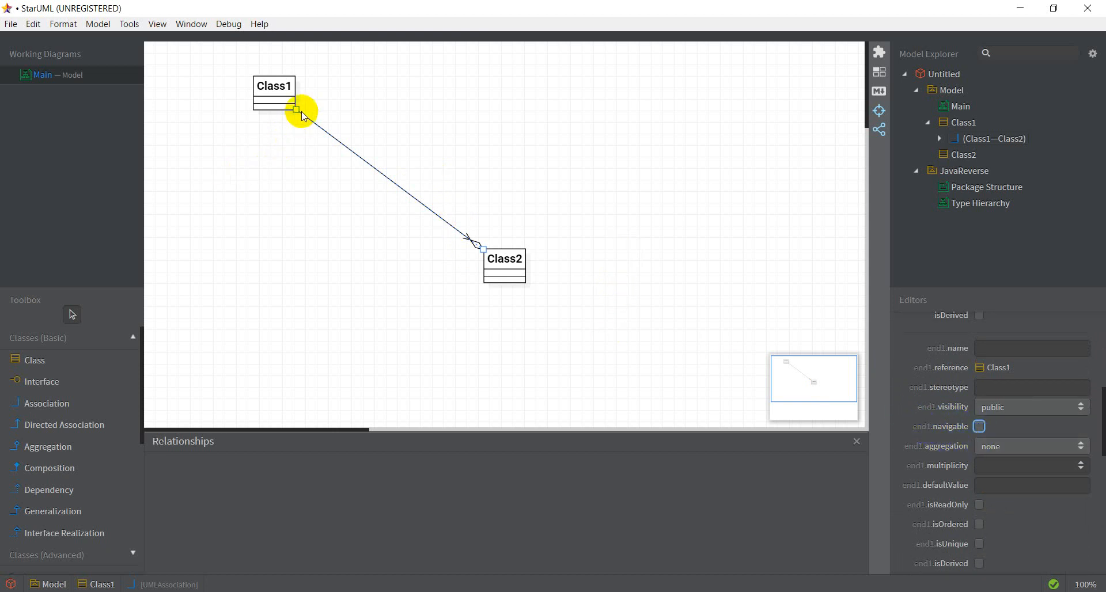
mouse_move(472, 245)
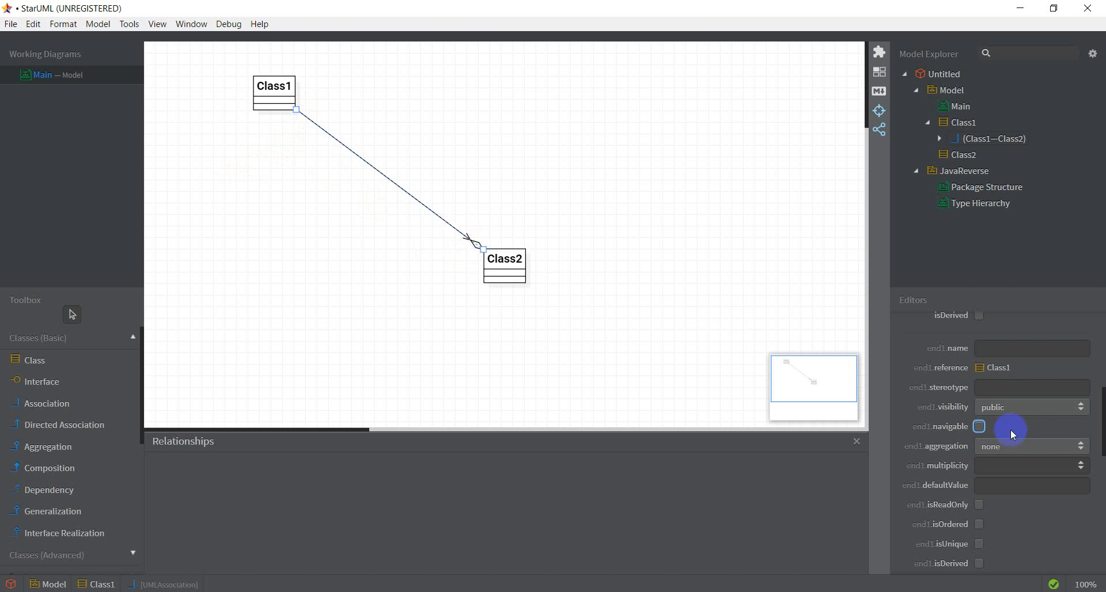
click(980, 426)
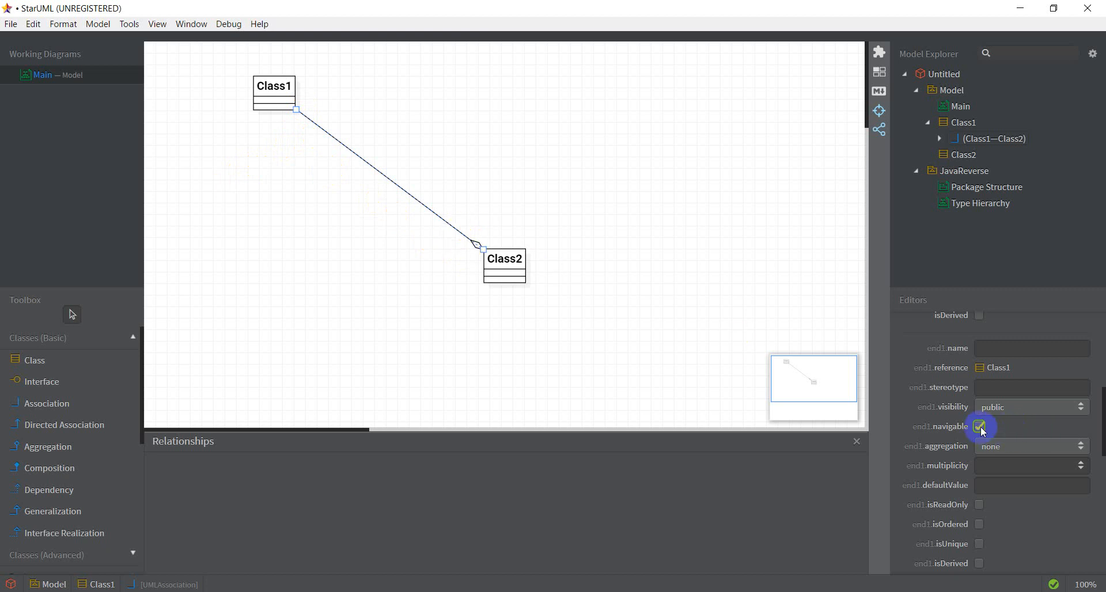
mouse_move(671, 263)
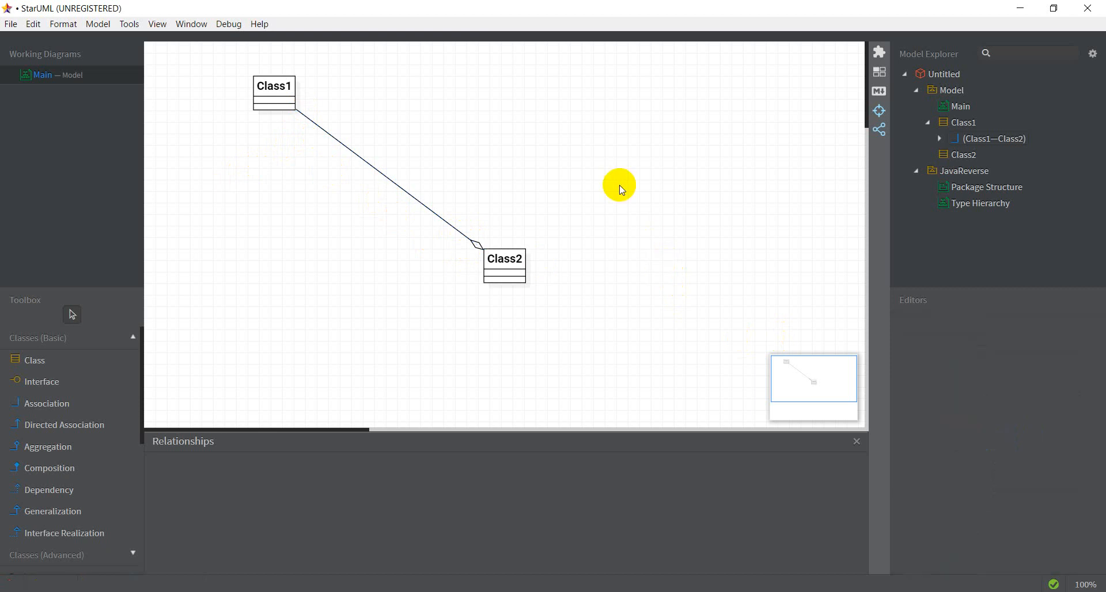
mouse_move(341, 150)
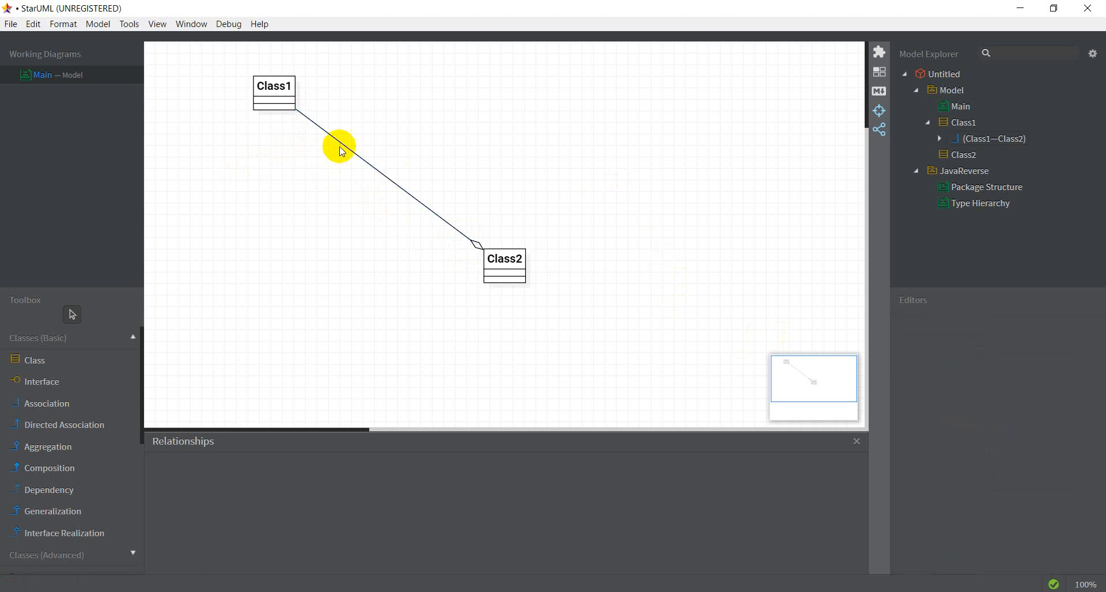
mouse_move(332, 127)
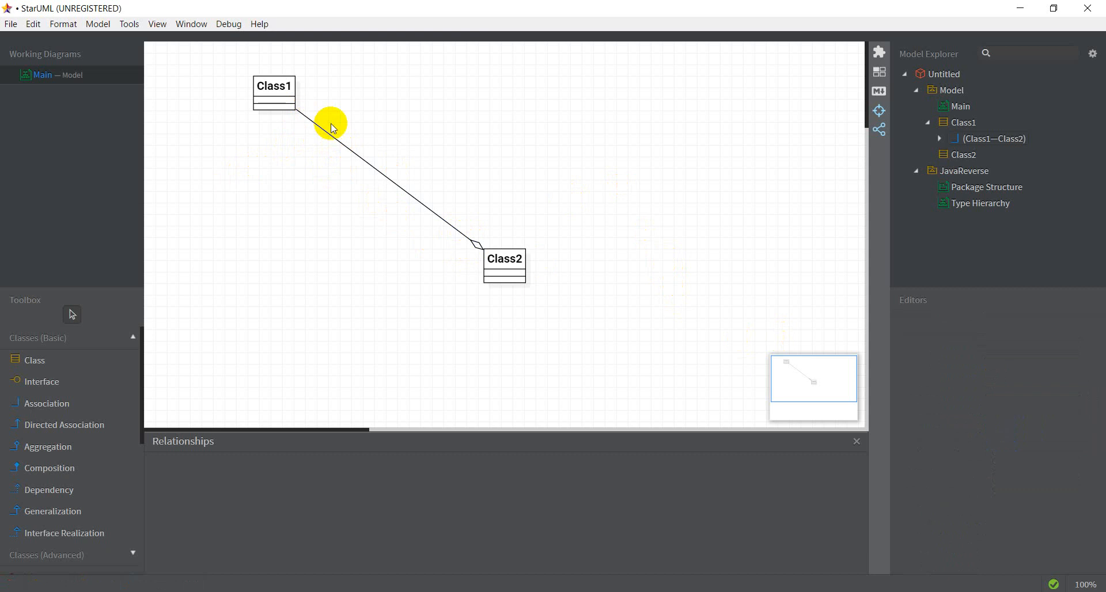
mouse_move(289, 113)
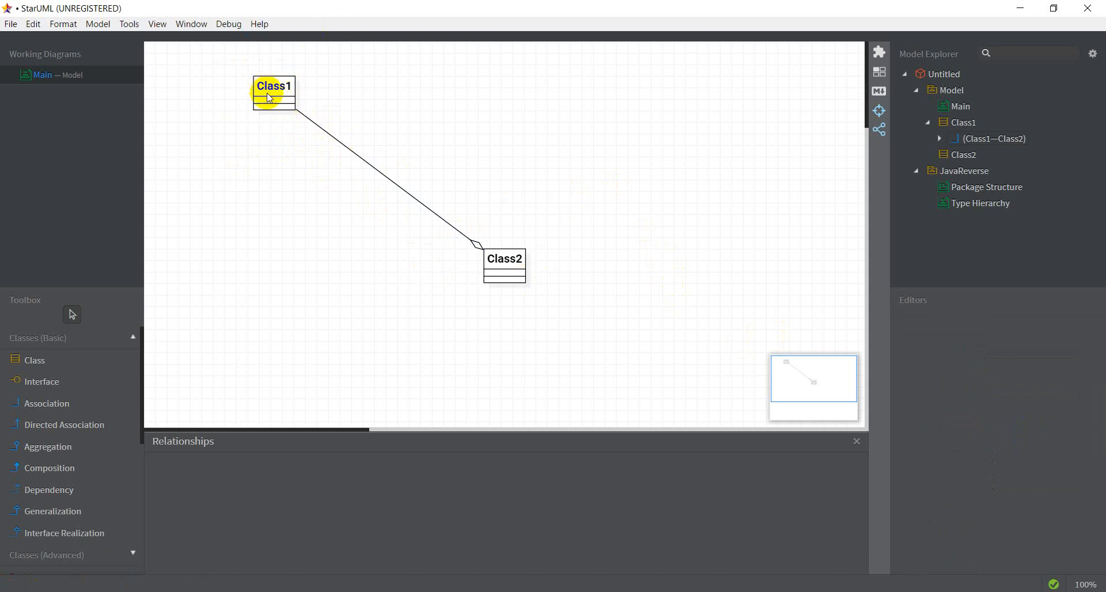
- Delete the aggregation line's view between Class1 and Class2 from the diagram
click(344, 132)
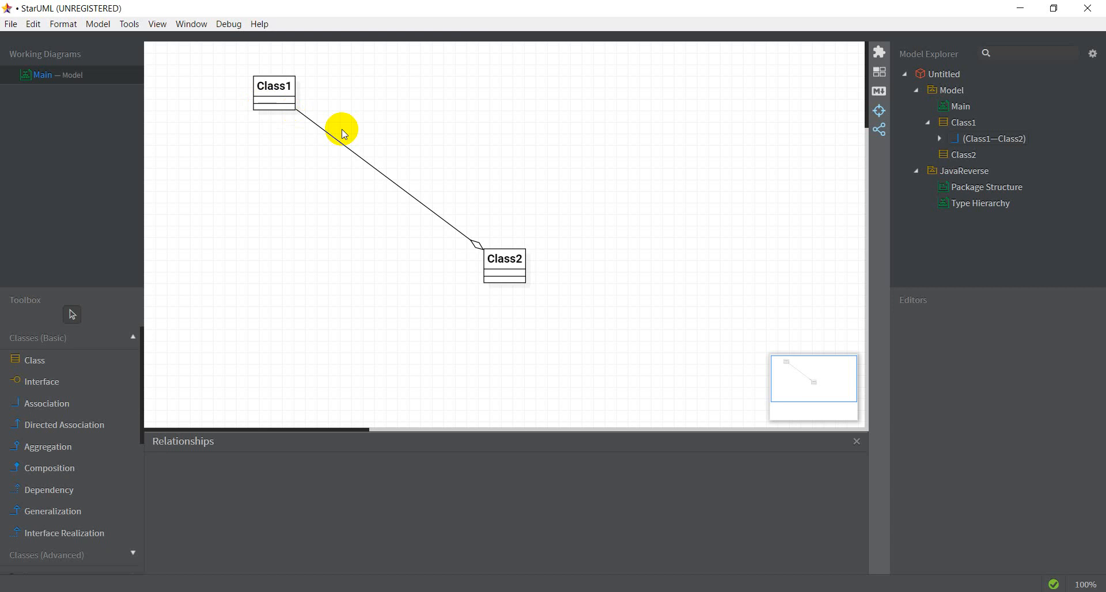
mouse_move(341, 167)
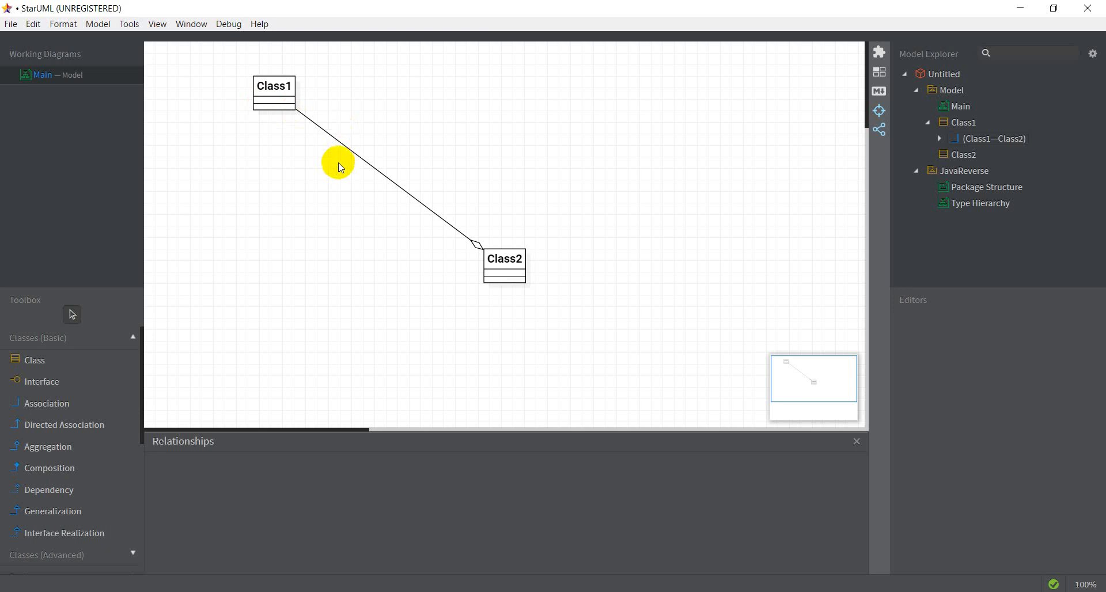
click(356, 176)
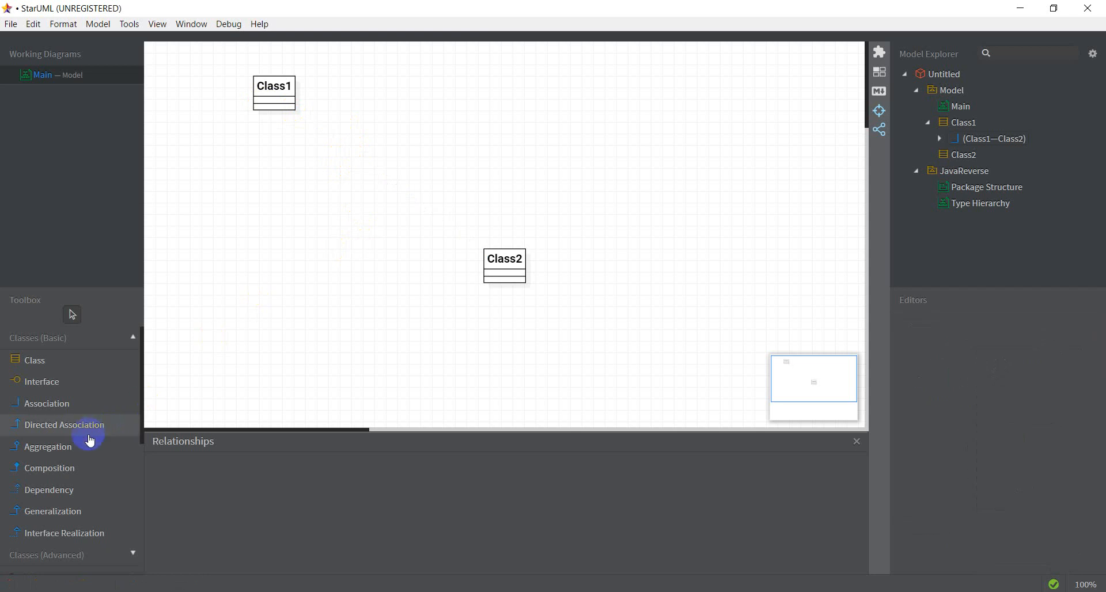
- Link Class1 to Class2 with a composition and untick end1.navigable
drag(274, 96, 505, 275)
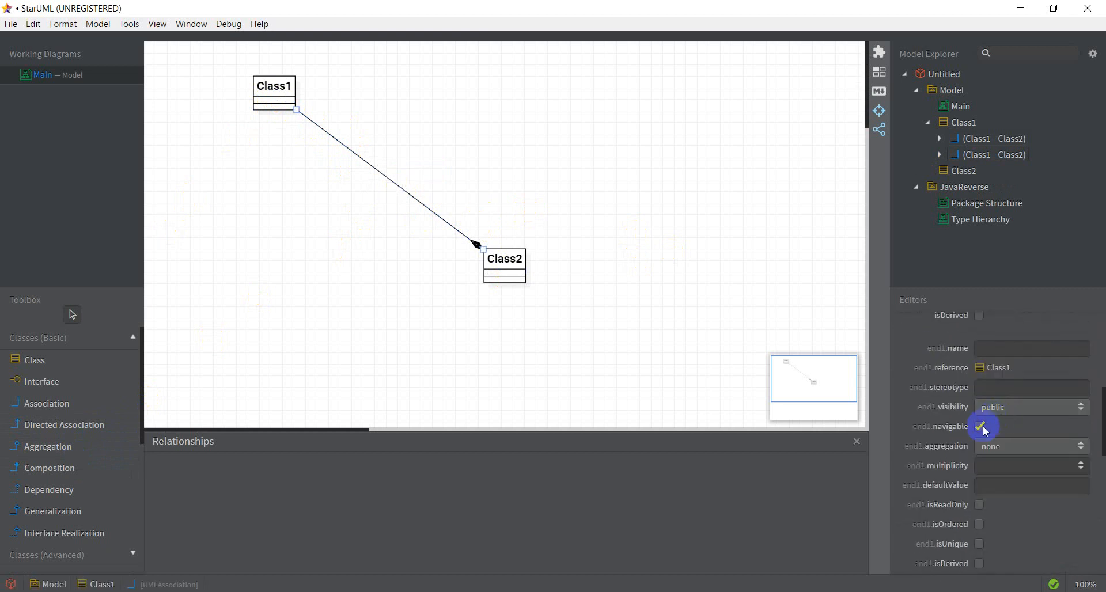
click(979, 427)
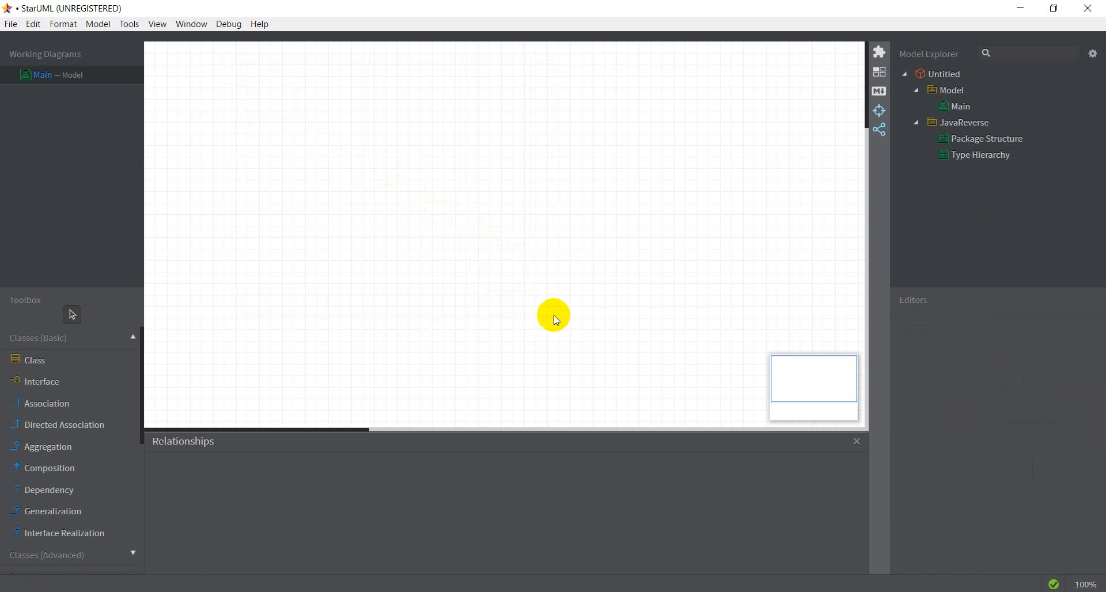
mouse_move(662, 556)
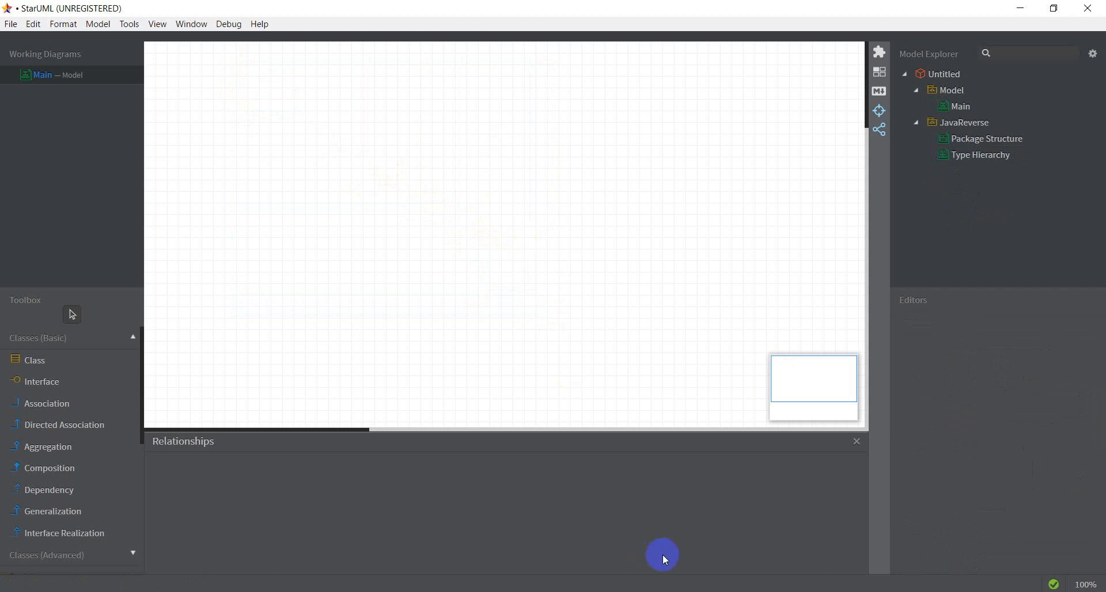